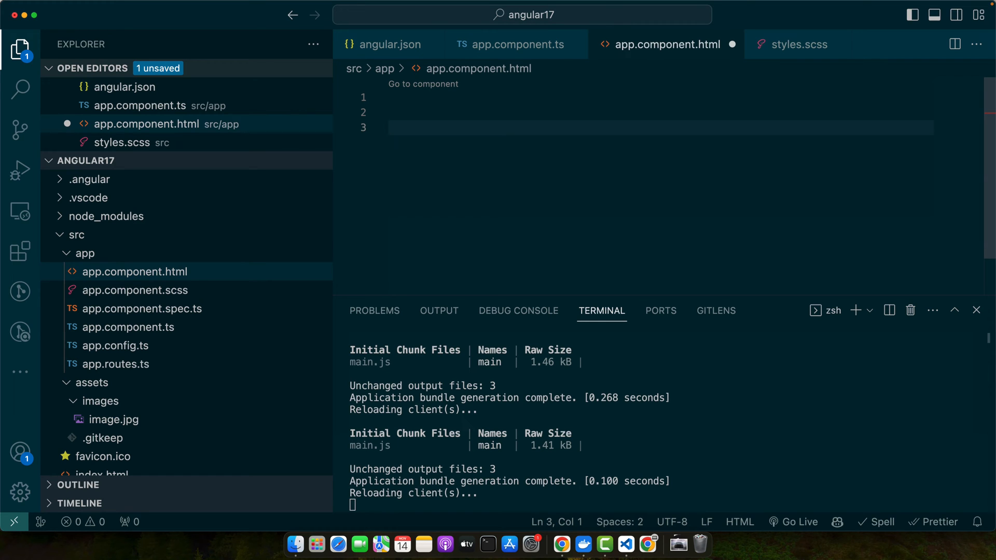
# Step: Add a form element bound to myForm via [formGroup] in app.component.html
pyautogui.write('<form action=""></form>')
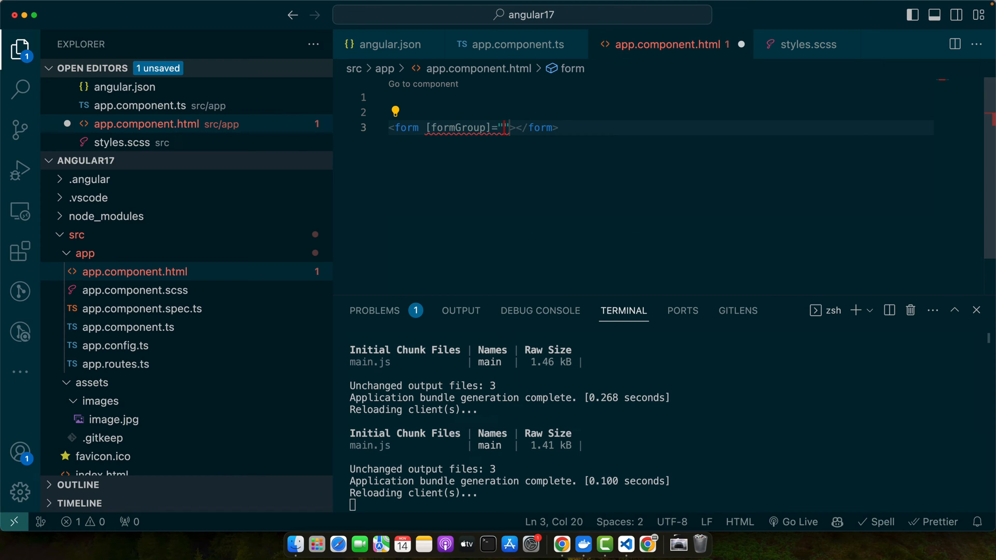
pyautogui.write('myForm')
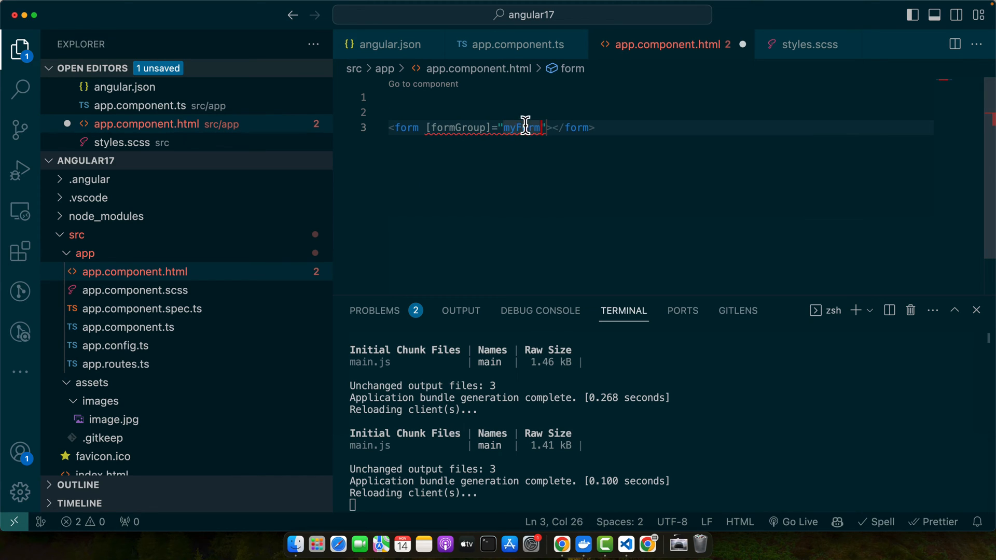
pyautogui.doubleClick(522, 128)
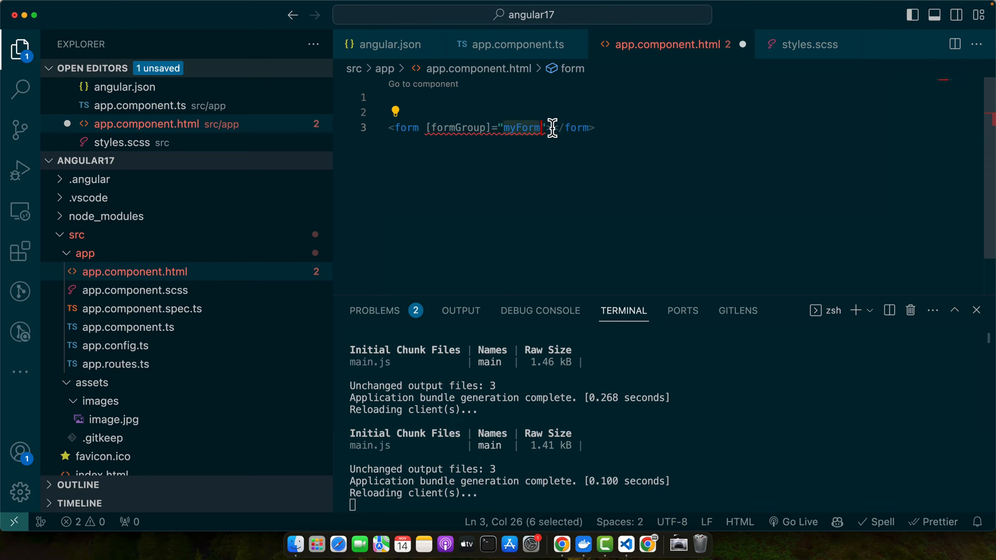
pyautogui.press('Enter')
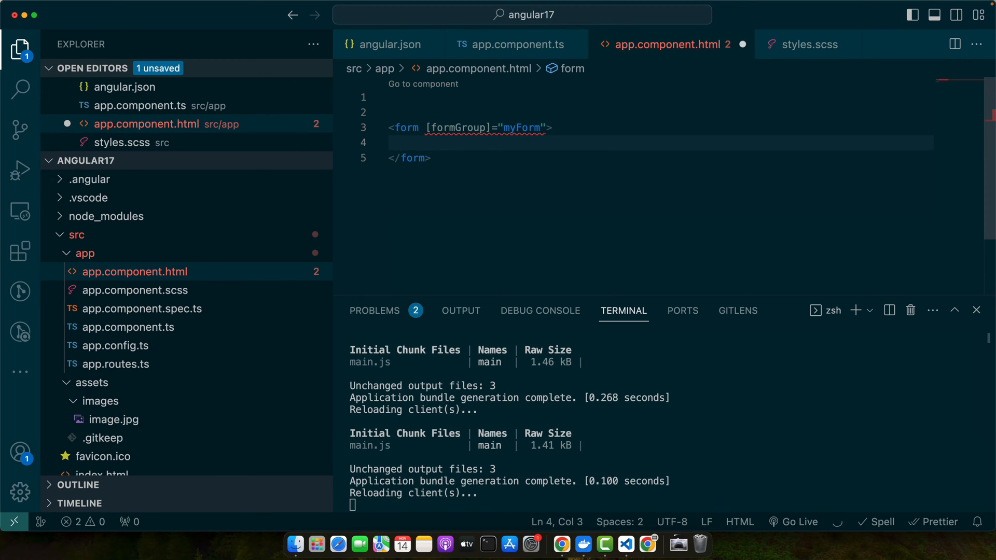
# Step: Insert a select element with a formControl binding inside the form
pyautogui.write('<select>')
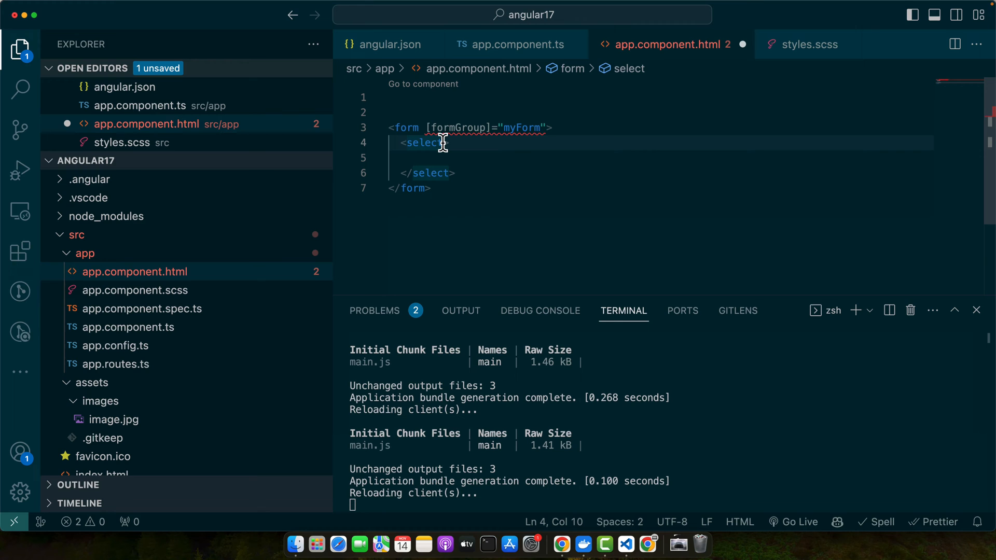
pyautogui.write('formControl')
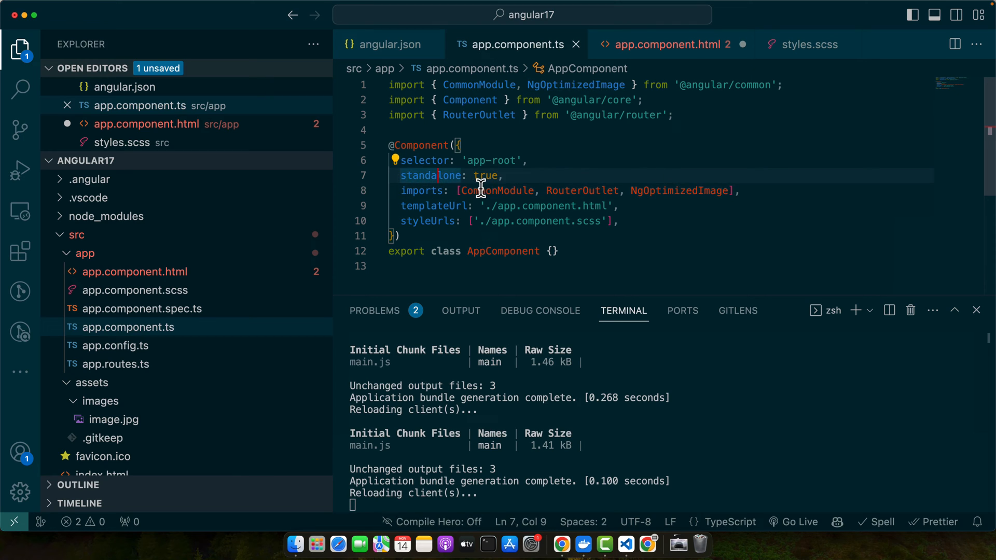
# Step: Add ReactiveFormsModule to the component imports, then return to the template
pyautogui.click(733, 191)
pyautogui.write(', ReactiveFormsModule')
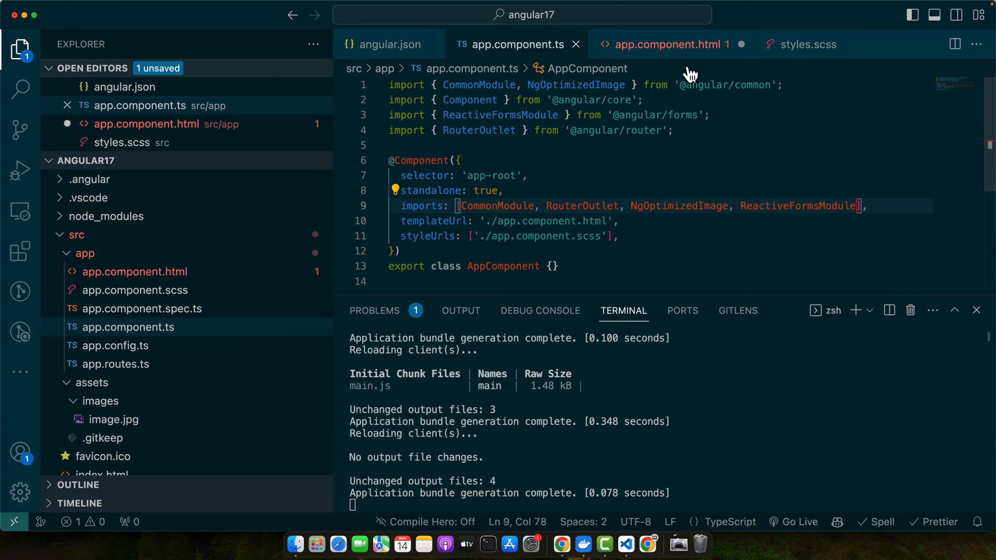
pyautogui.click(674, 43)
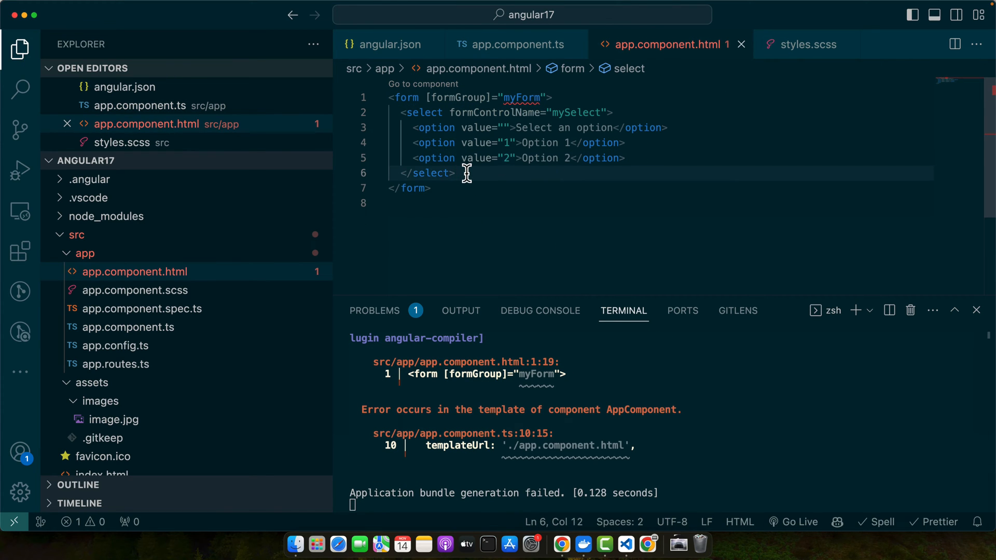
# Step: Add a text input with its form control binding below the select
pyautogui.write('<input type="text">')
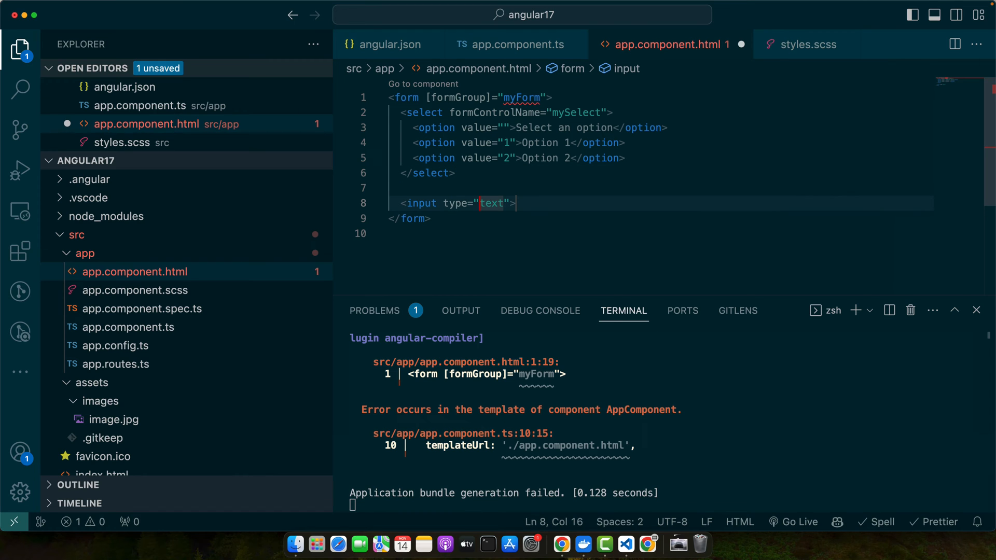
pyautogui.write('form')
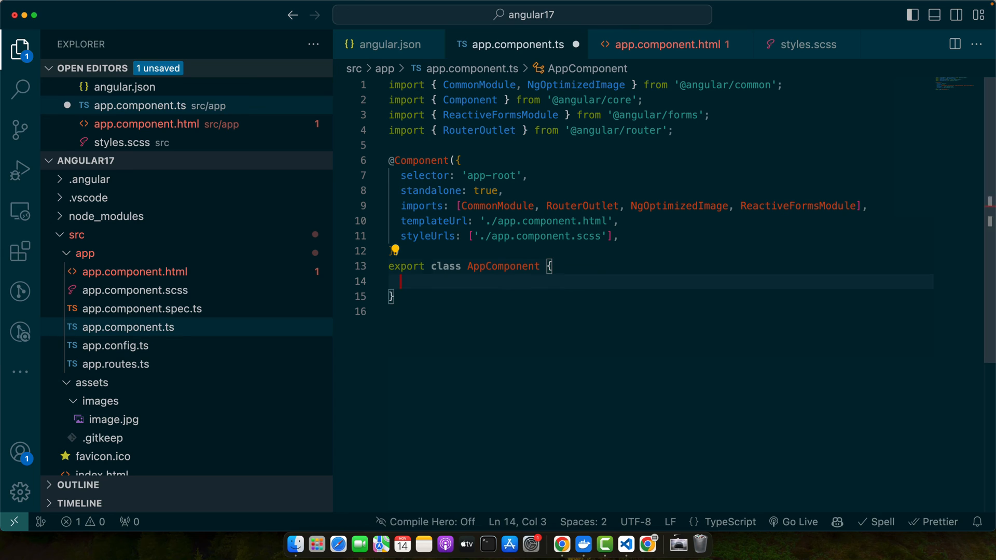
# Step: Define myForm as a FormGroup with mySelect and a disabled, empty myInput control
pyautogui.write('myForm =')
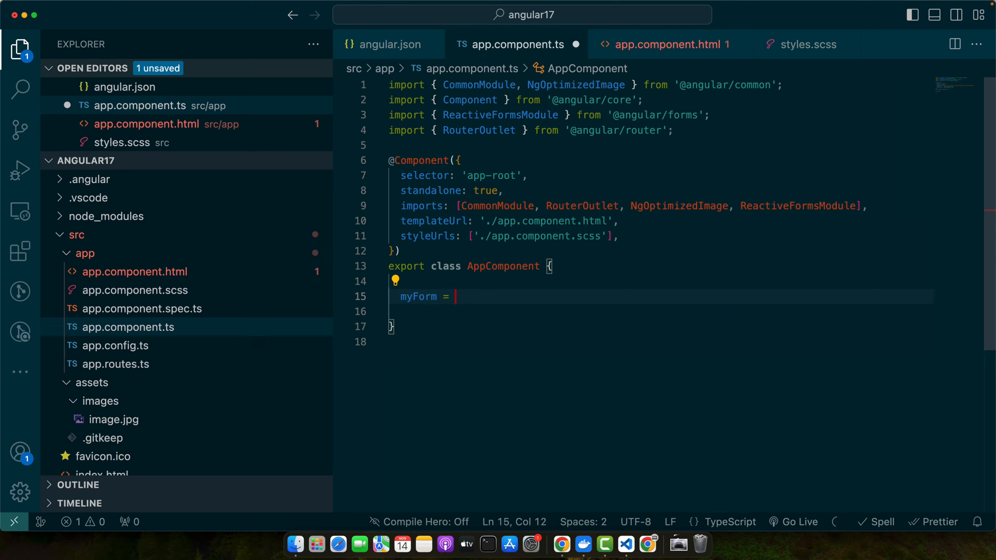
pyautogui.write('new FormGroup();')
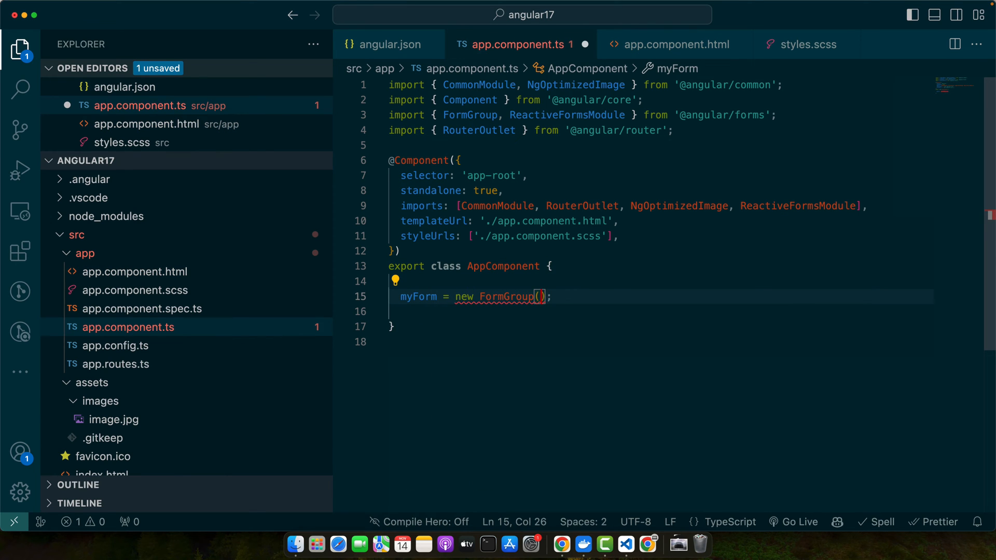
pyautogui.write('{')
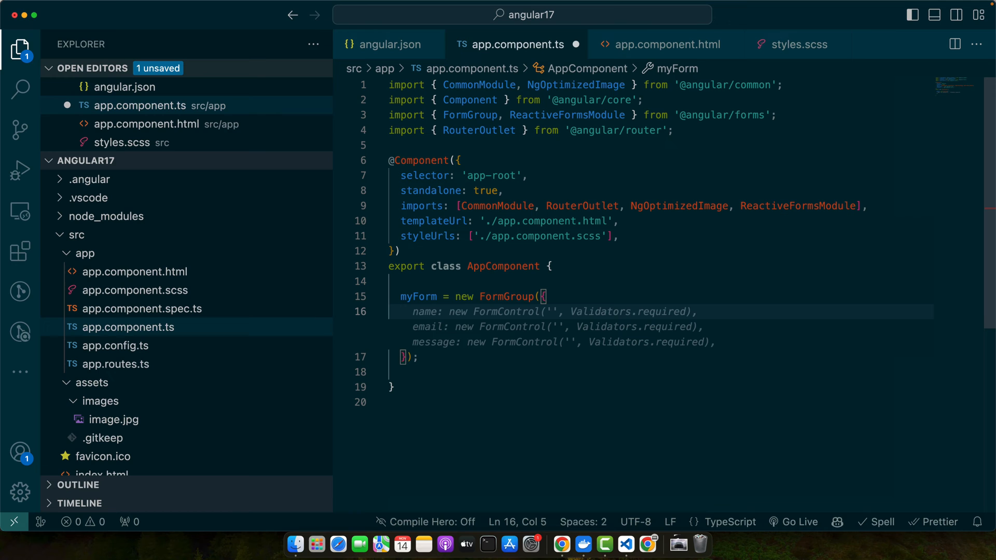
pyautogui.write("mySelect: new FormControl(''),")
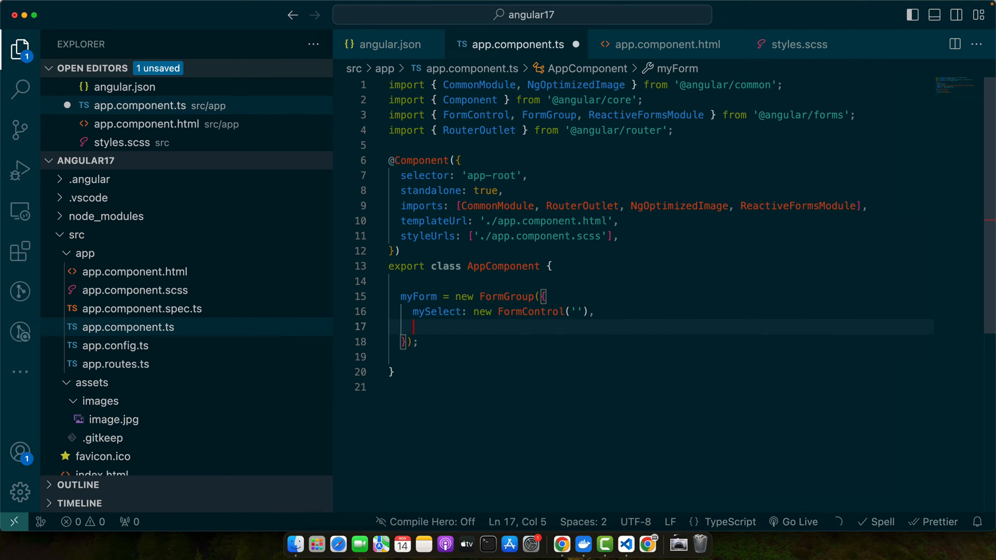
pyautogui.write('myInput: new FormControl({')
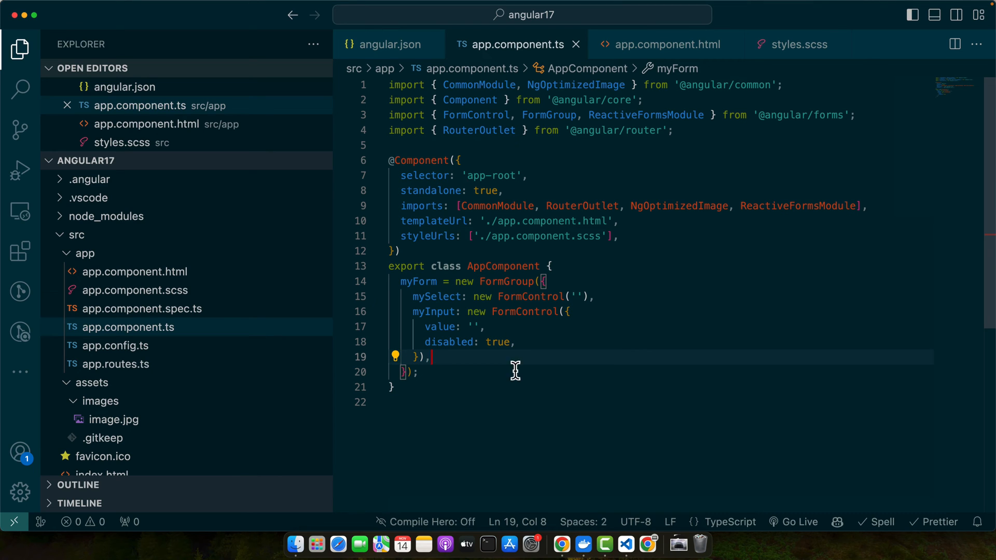
# Step: Start a constructor right after the form group definition
pyautogui.click(422, 371)
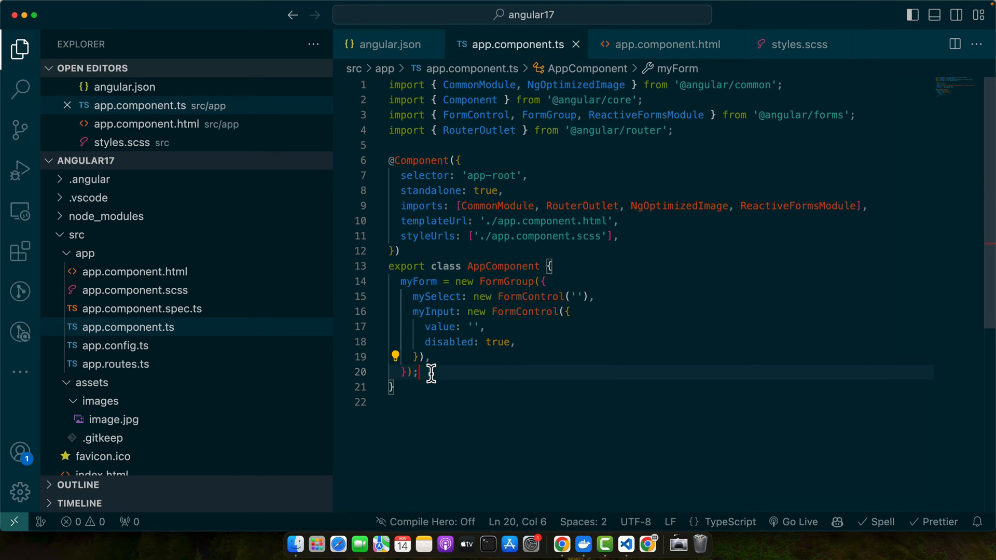
pyautogui.write('constructor(){')
pyautogui.write("this.myForm.get('mySelect')?.value")
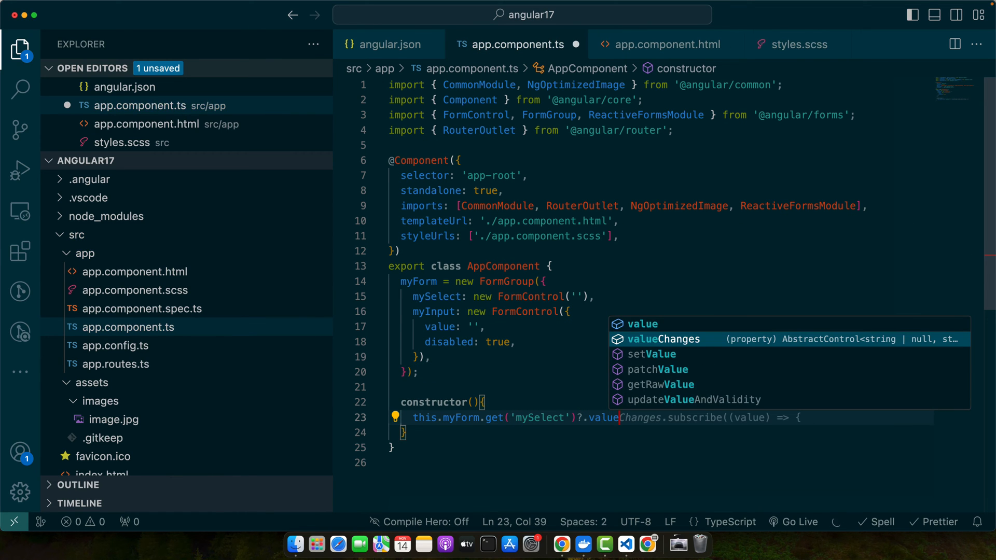
# Step: Subscribe to mySelect valueChanges with a (value) => callback
pyautogui.press('Tab')
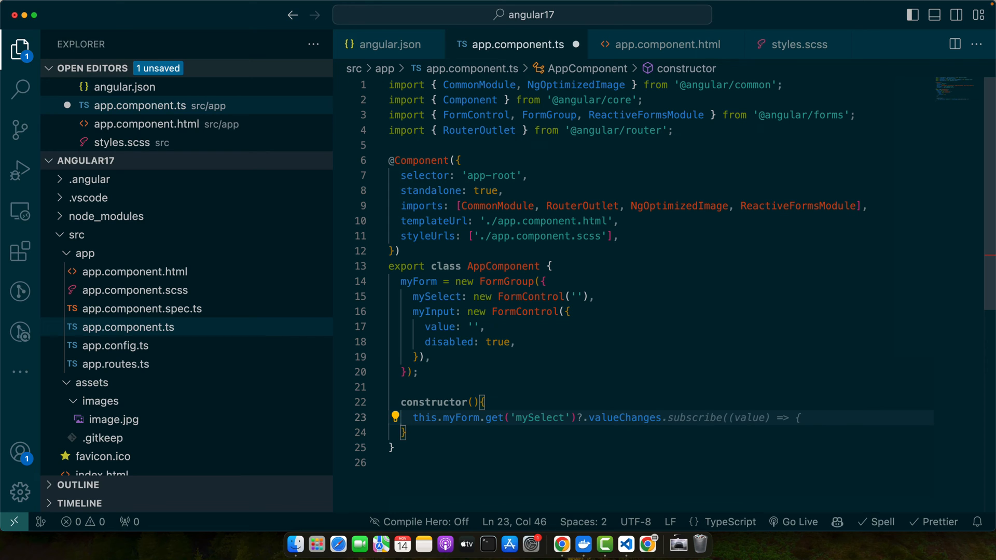
pyautogui.doubleClick(624, 417)
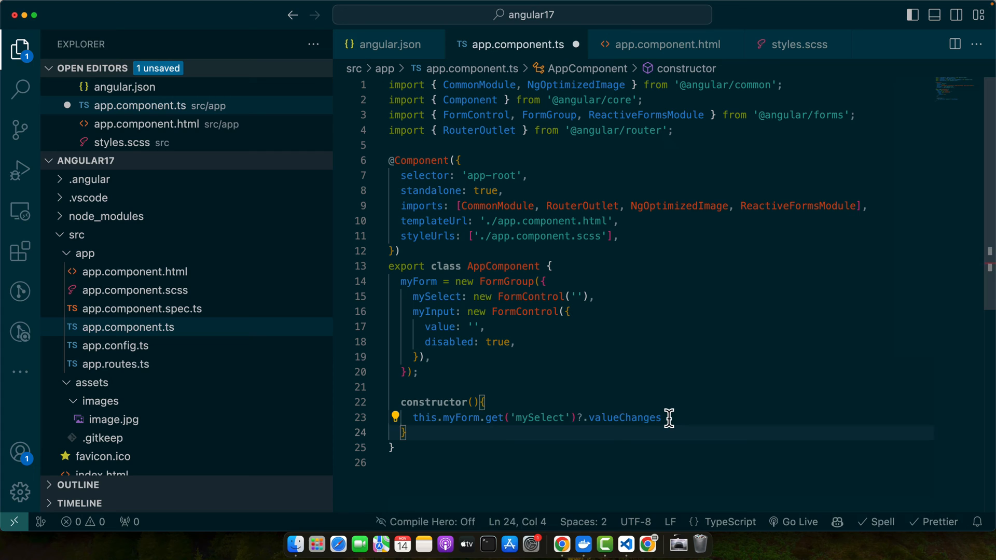
pyautogui.click(663, 417)
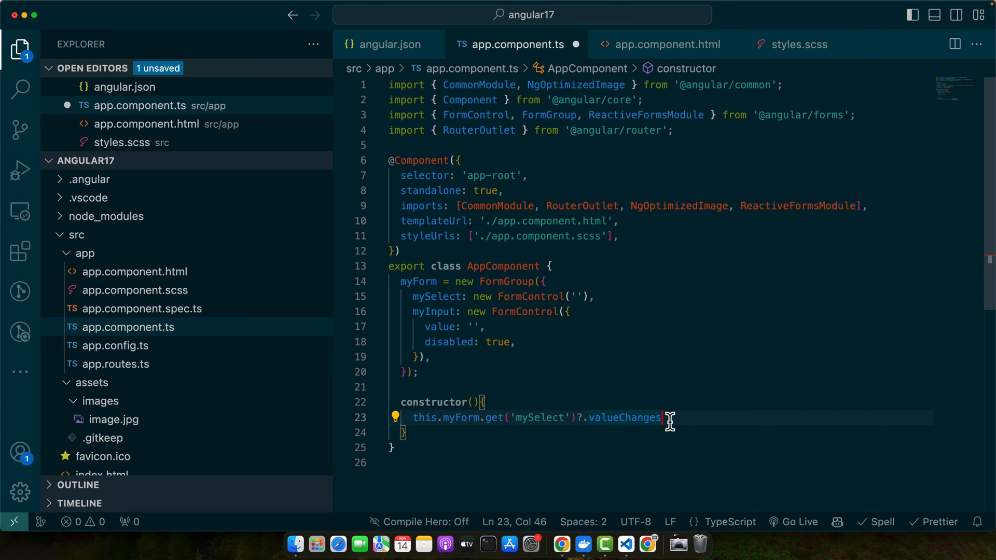
pyautogui.write('.subscribe()')
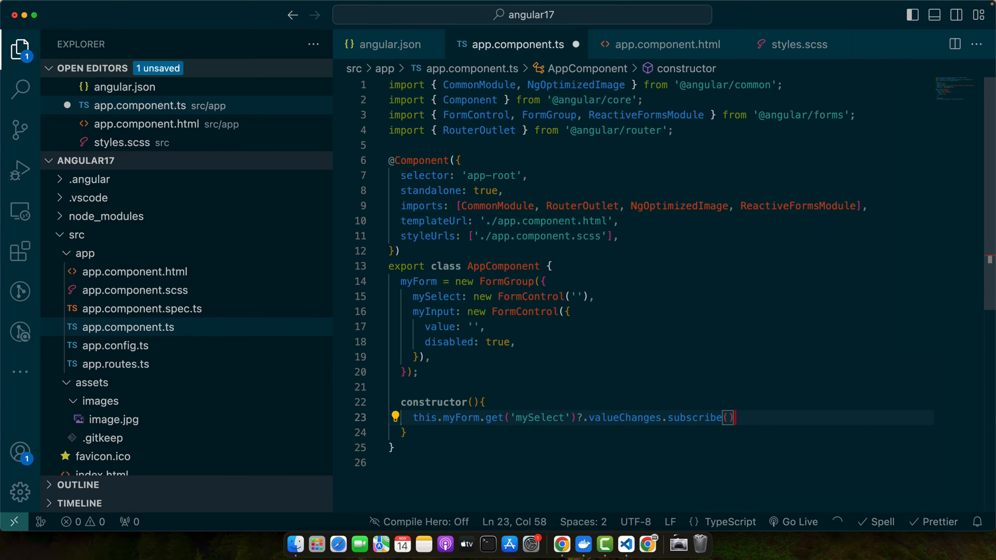
pyautogui.write(';')
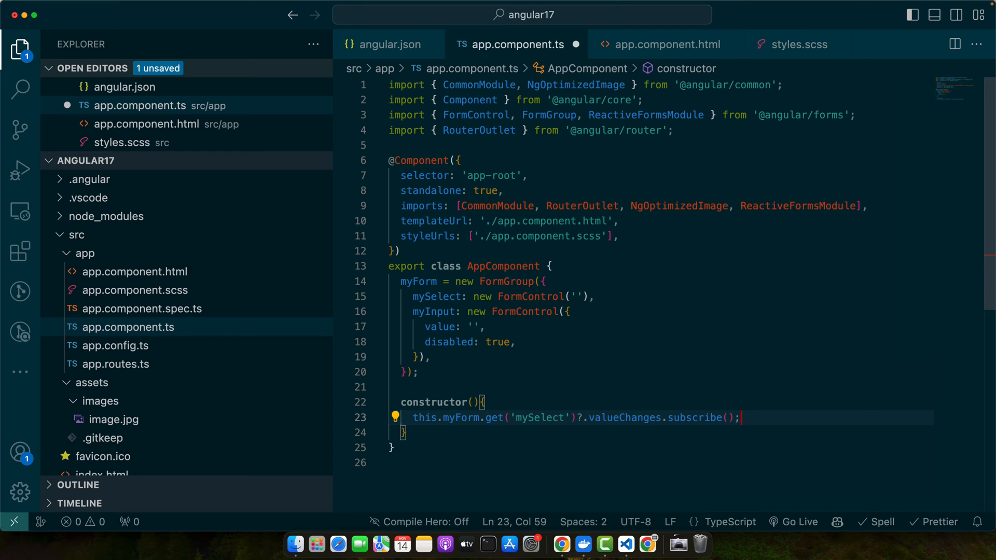
pyautogui.write('(value)=>{')
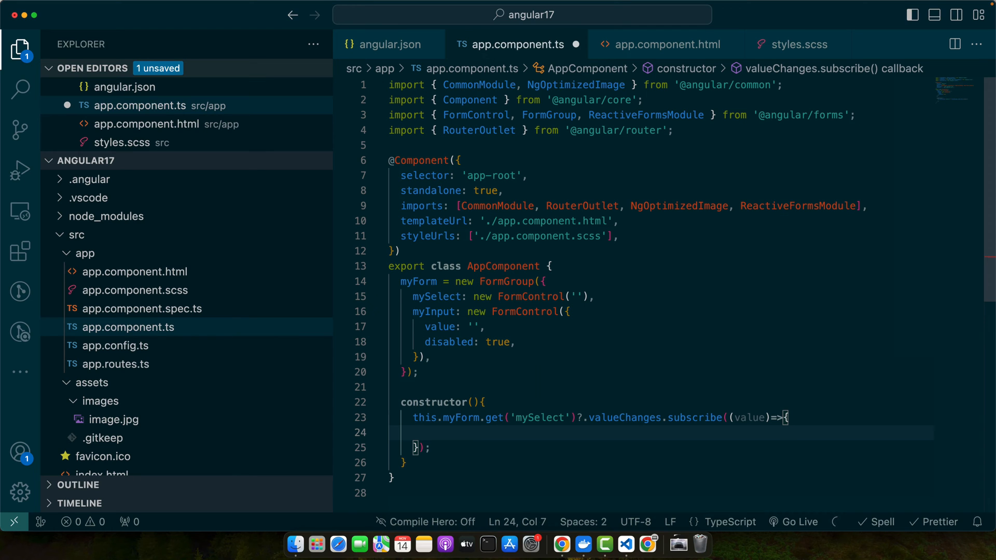
# Step: Enable myInput when value is set, otherwise disable it, via this.myForm.get('myInput')
pyautogui.write('if(value){')
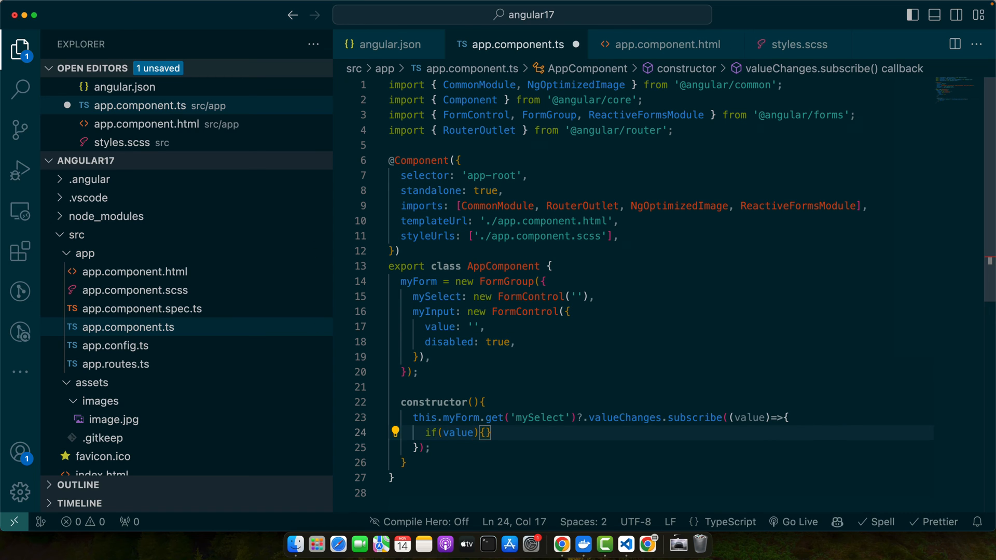
pyautogui.write("this.myForm.get('myInput')?.enable();")
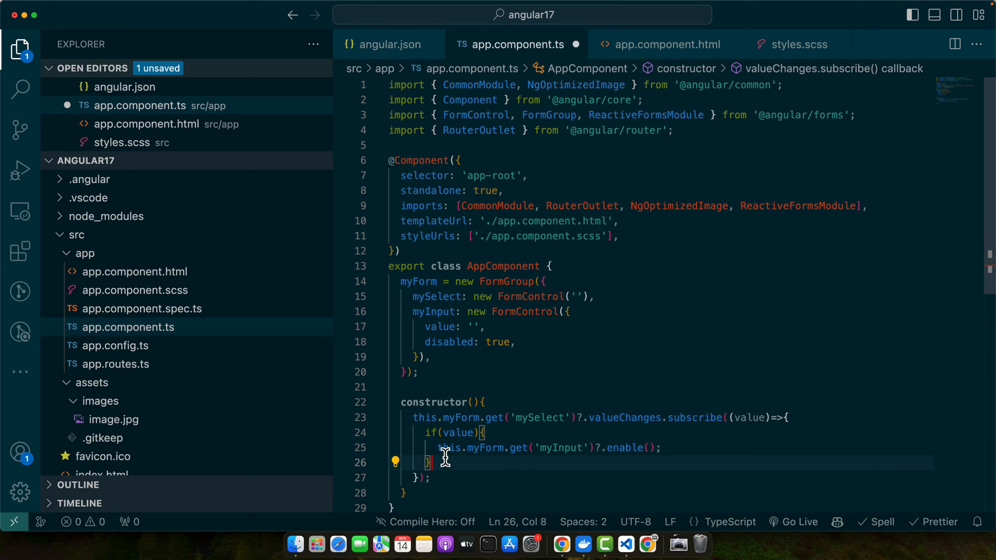
pyautogui.write('else{')
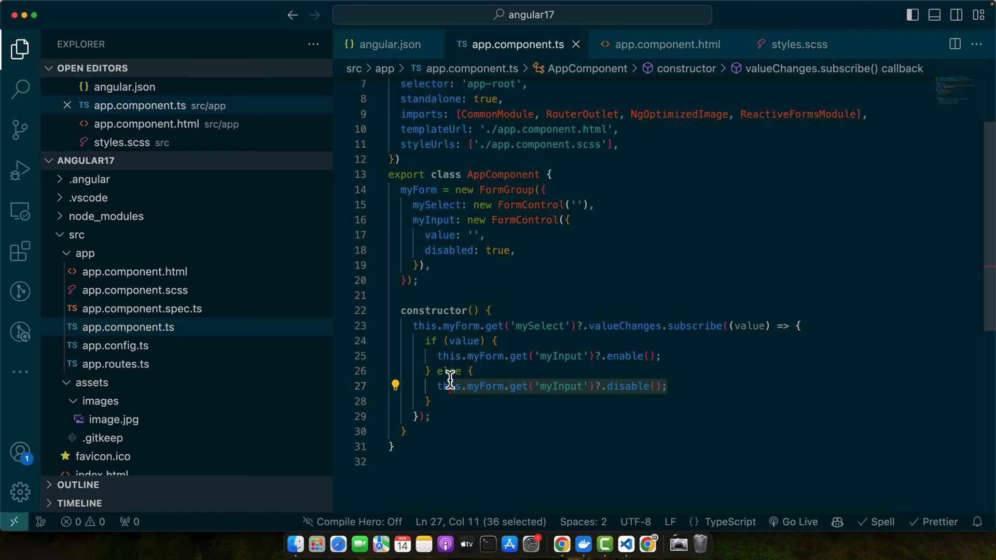
pyautogui.moveTo(324, 309)
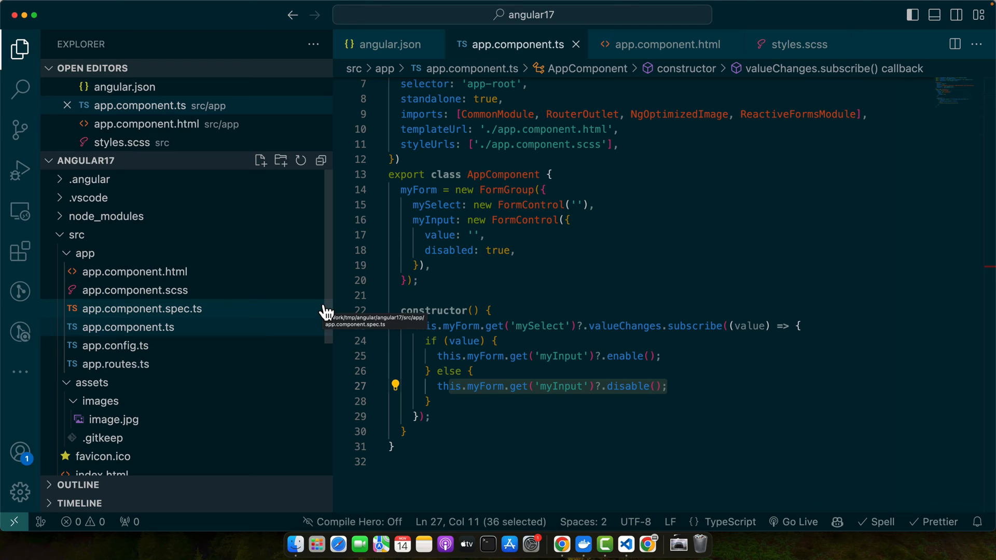
pyautogui.doubleClick(433, 220)
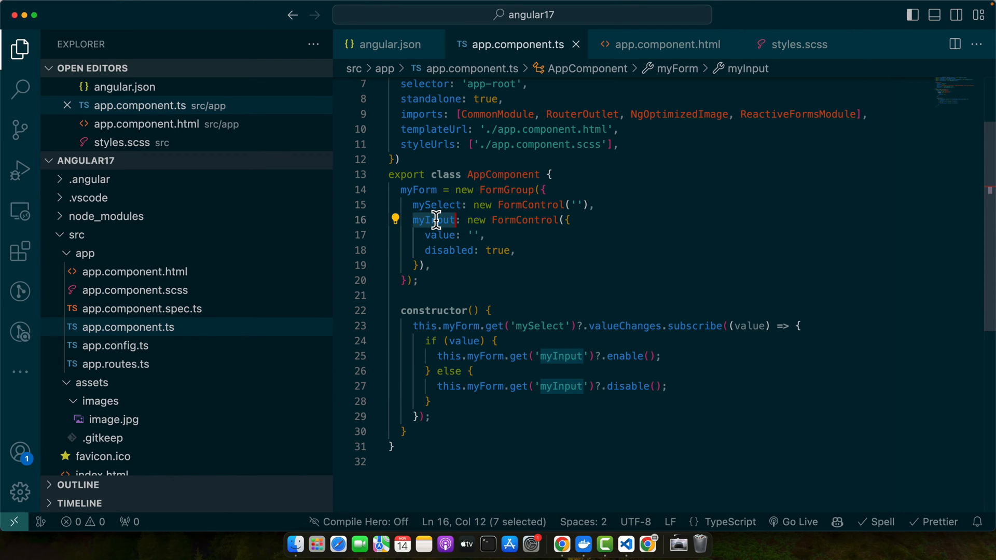
pyautogui.moveTo(519, 261)
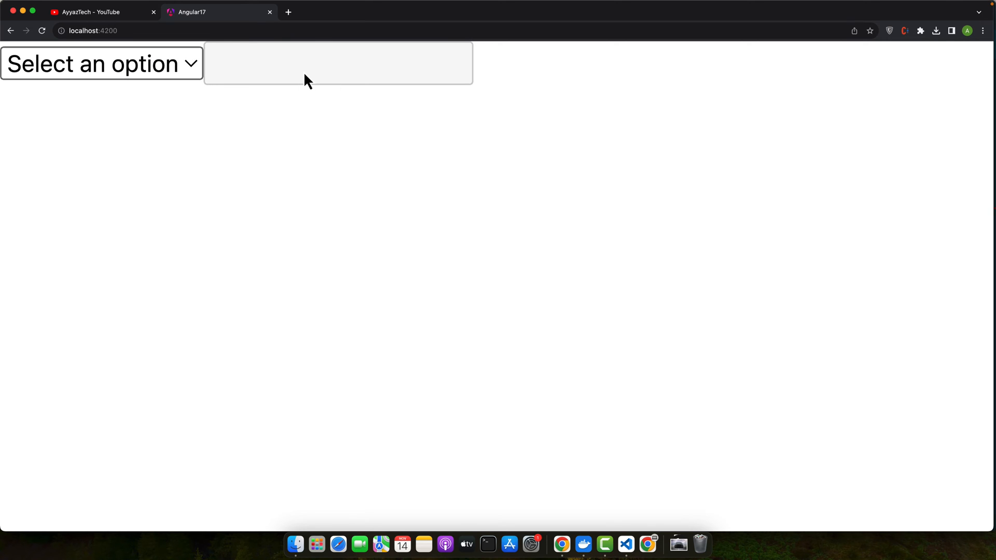
pyautogui.moveTo(312, 82)
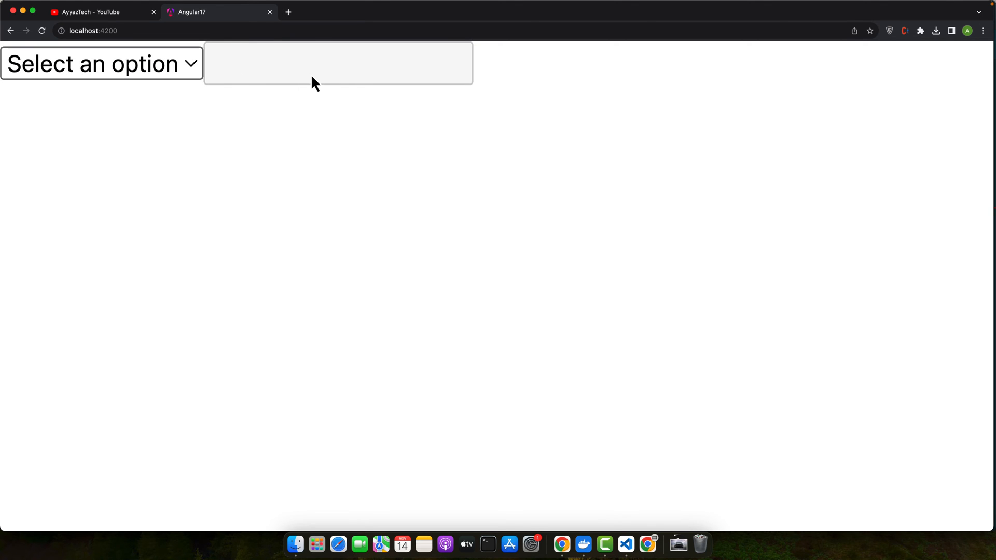
pyautogui.moveTo(134, 87)
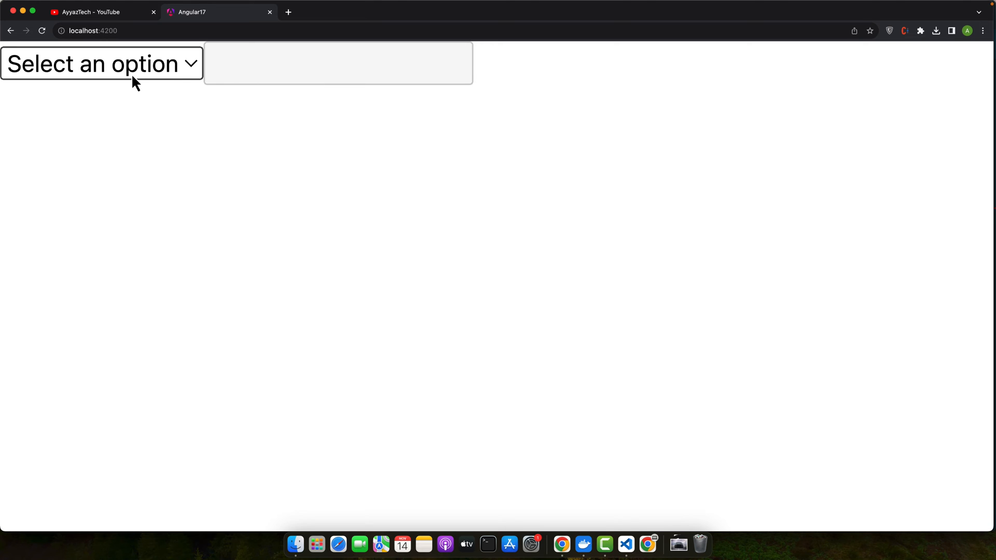
# Step: Choose Option 2 and enter 'asdfasfdasdf' into the now-enabled text input
pyautogui.click(104, 64)
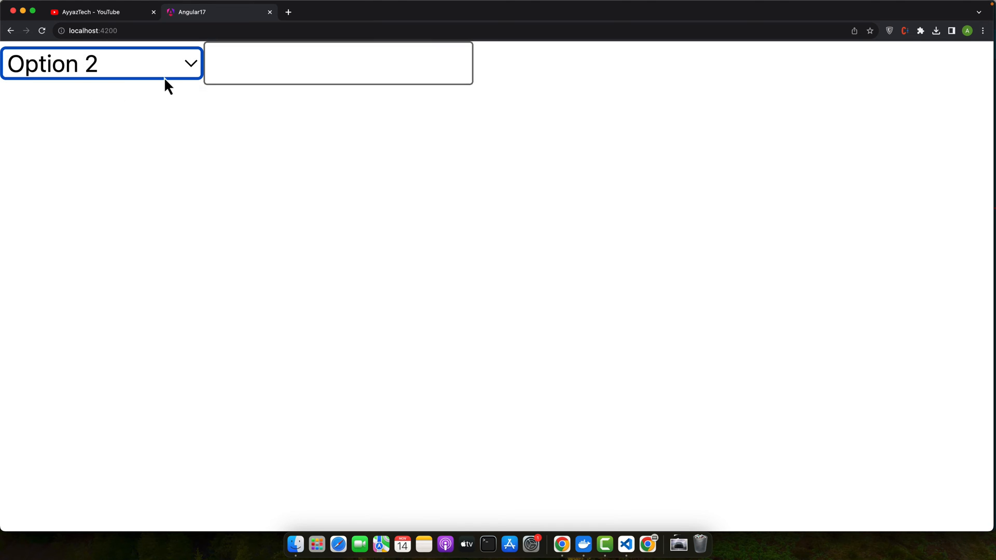
pyautogui.write('asdfasfdasdf')
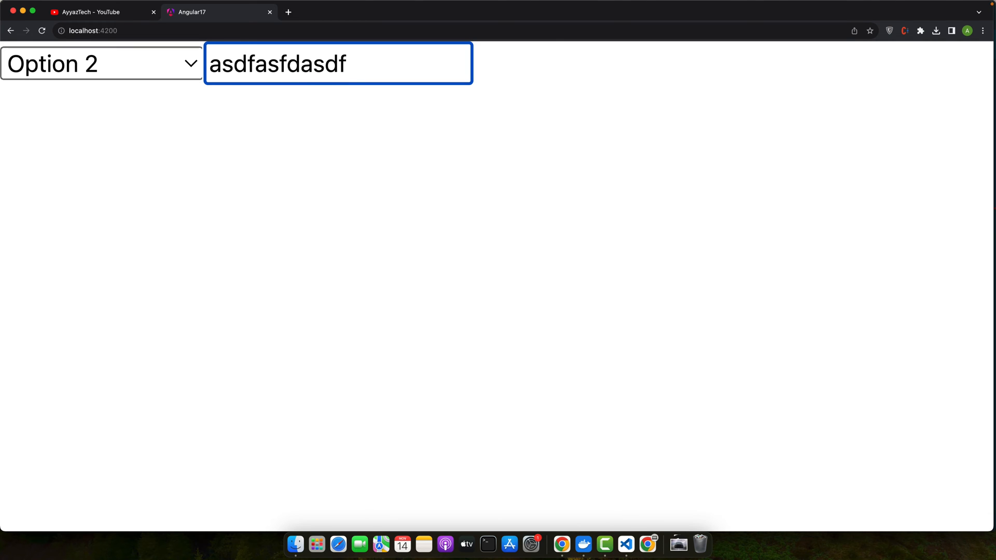
# Step: Switch back to 'Select an option' and confirm the input no longer accepts typing
pyautogui.click(102, 65)
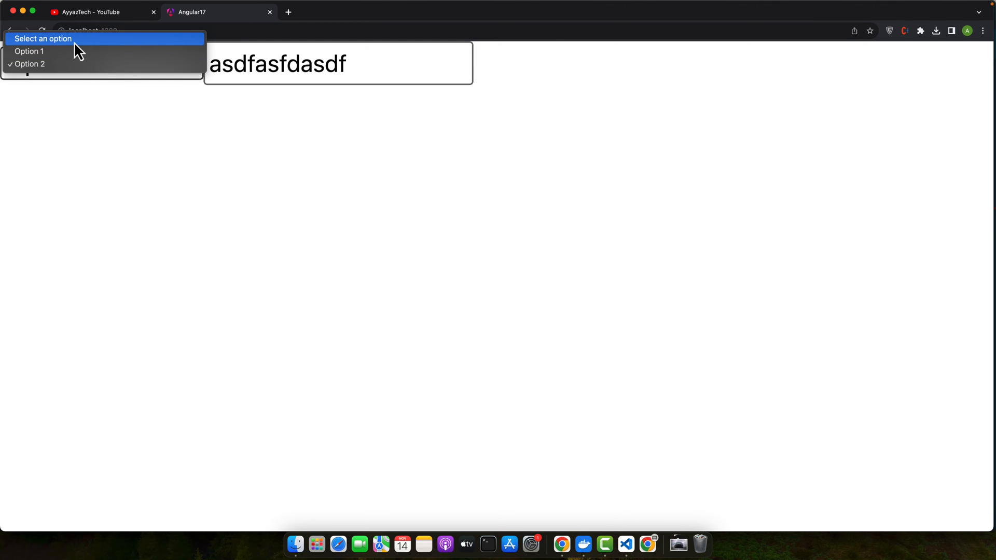
pyautogui.click(39, 37)
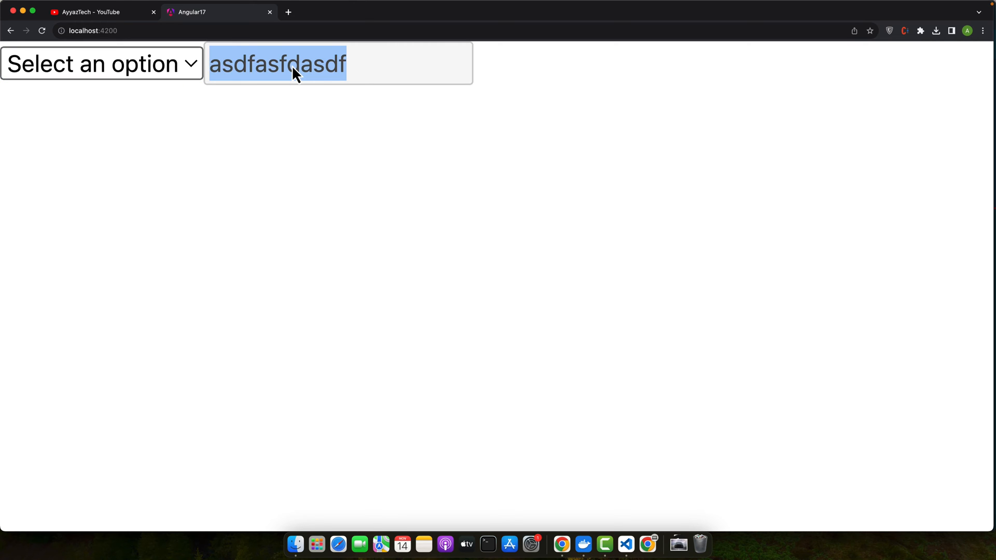
pyautogui.click(312, 116)
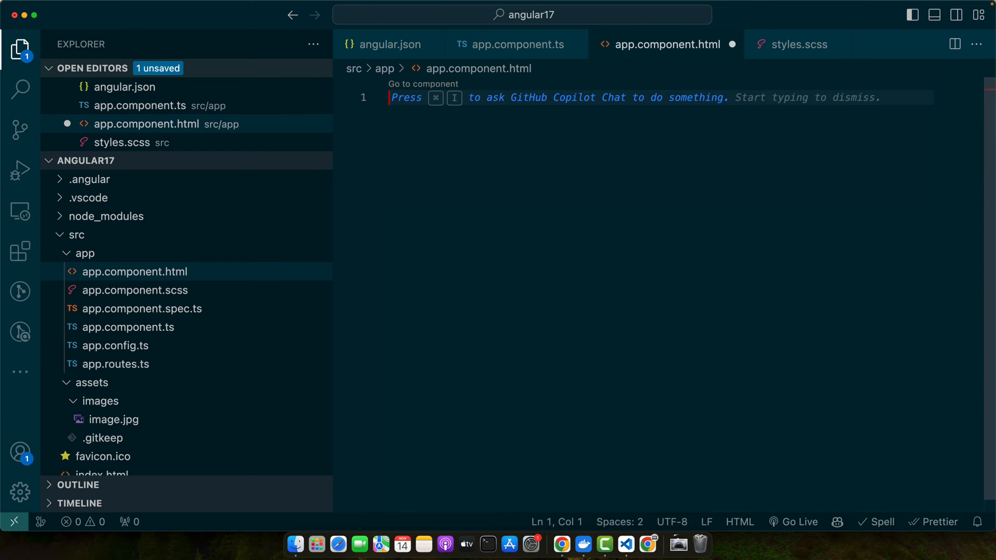
# Step: Write a text input bound to myInput via [formControl]
pyautogui.write('<input type="text">')
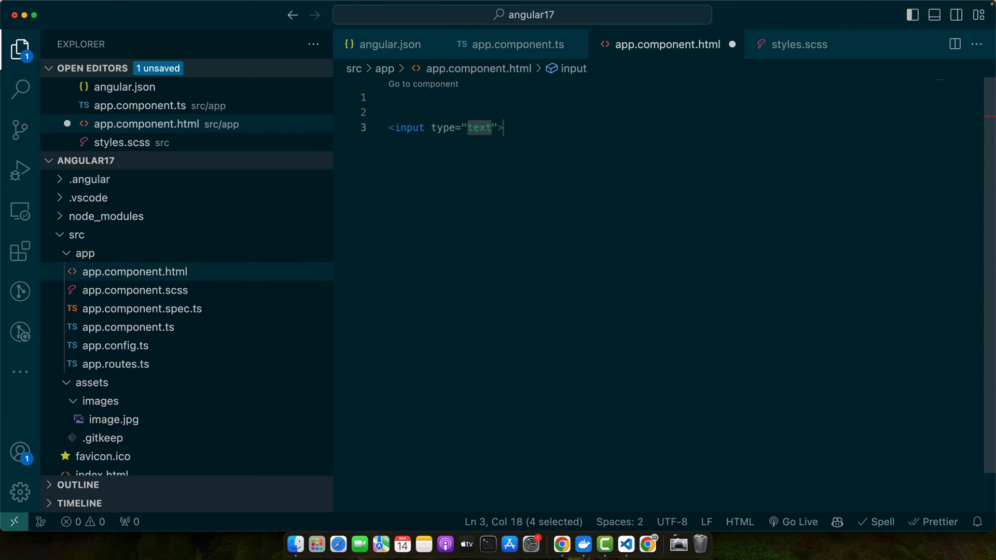
pyautogui.click(496, 128)
pyautogui.write(' [formControl]="')
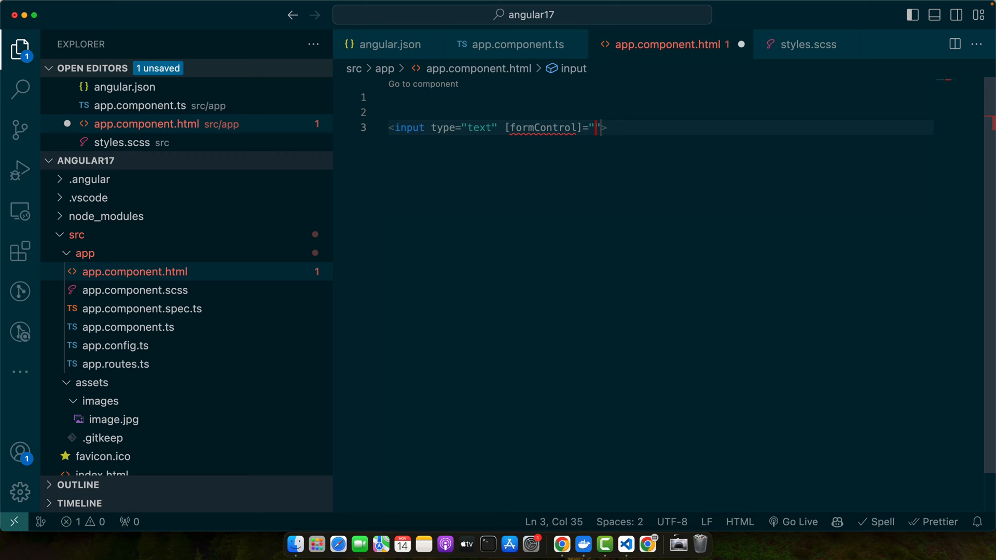
pyautogui.write('myInput')
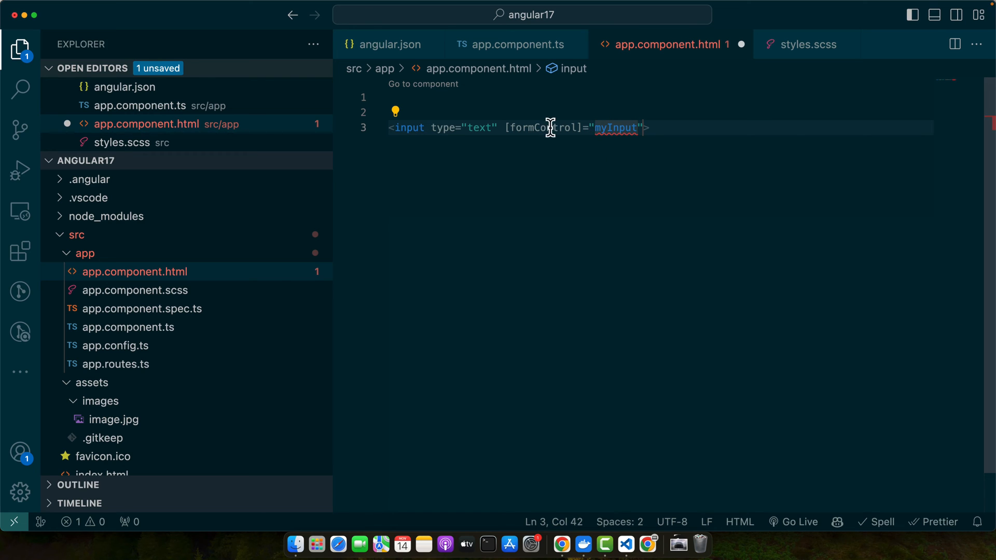
pyautogui.press('Enter')
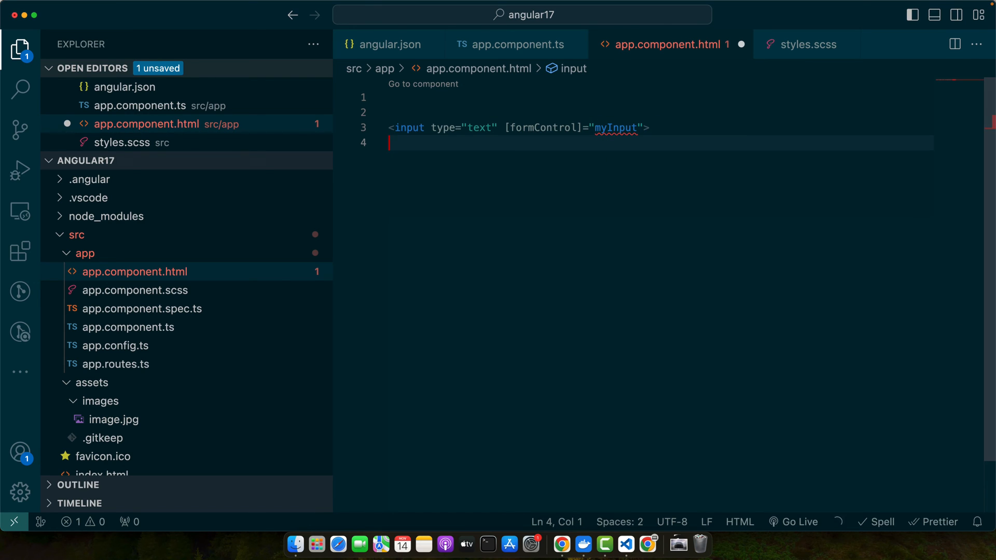
# Step: Add a Disable Input button with a (click) handler calling disable
pyautogui.write('<button></button>')
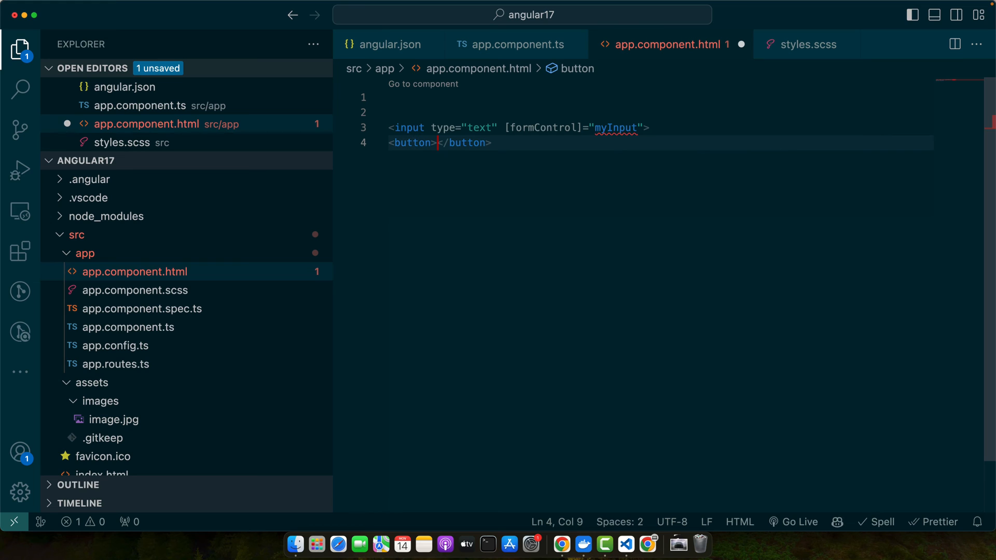
pyautogui.write('Dista')
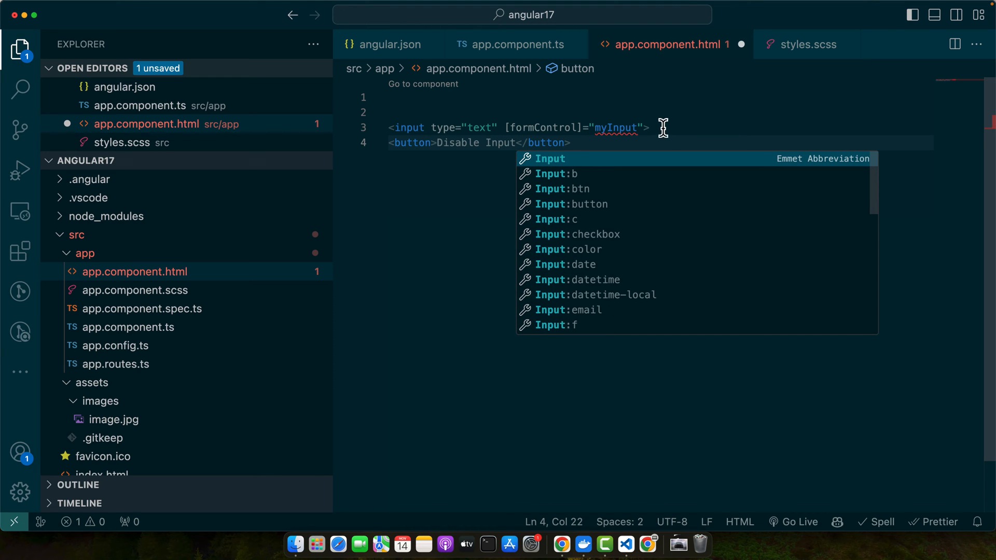
pyautogui.click(426, 142)
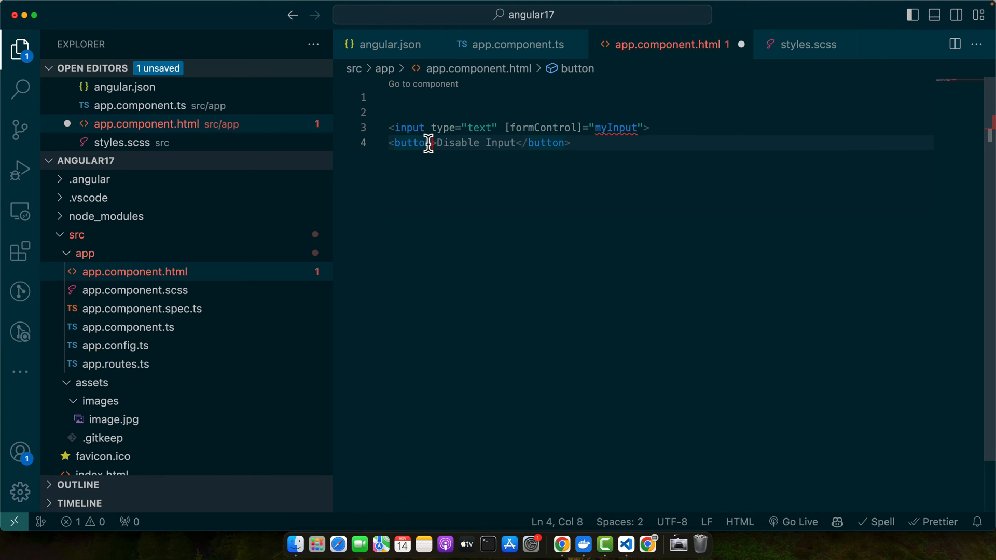
pyautogui.write('(click)="disa')
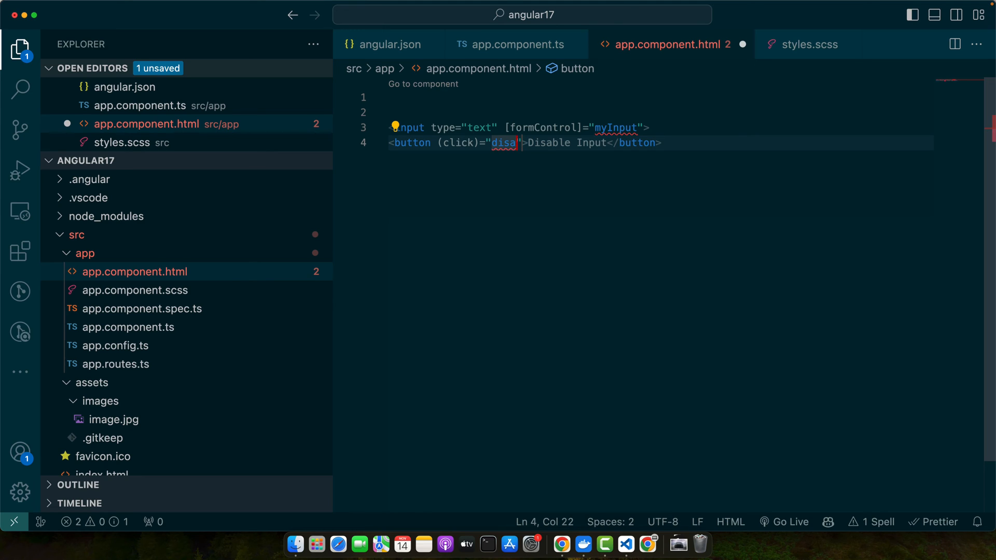
pyautogui.write('ble')
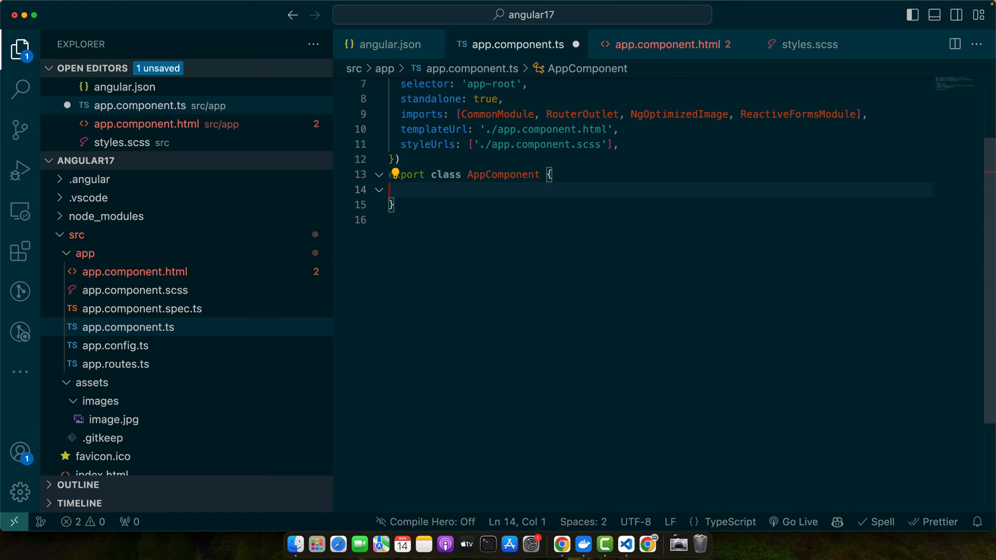
# Step: Declare myInput = new FormControl('') and a disableInput method calling this.myInput.disable()
pyautogui.write('m')
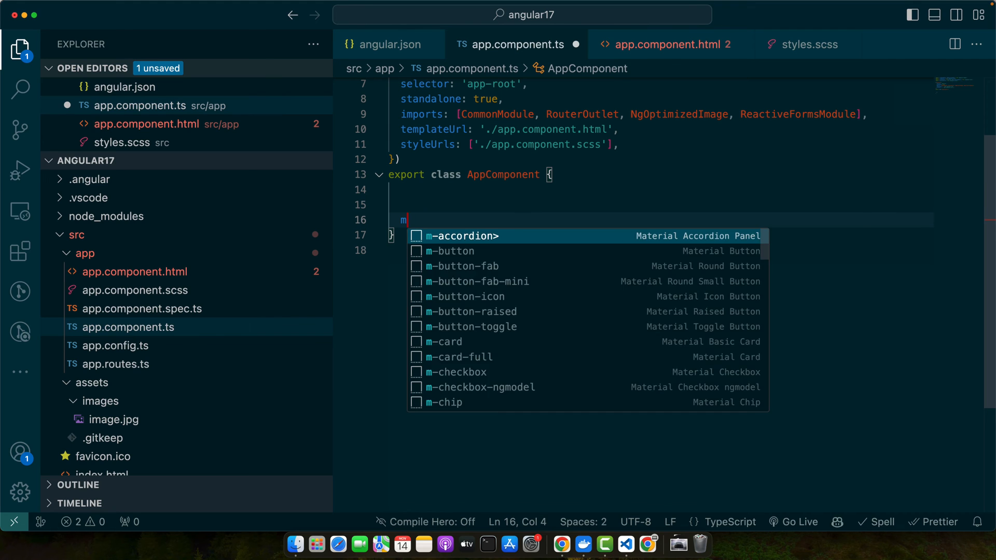
pyautogui.write("yInput = new FormControl('');")
pyautogui.write('disableInput(){')
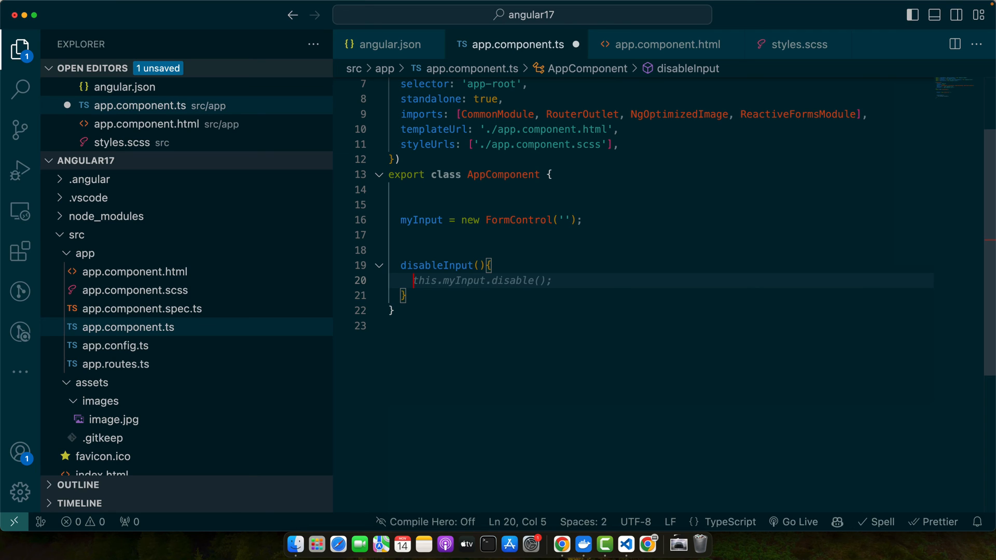
pyautogui.write('this.')
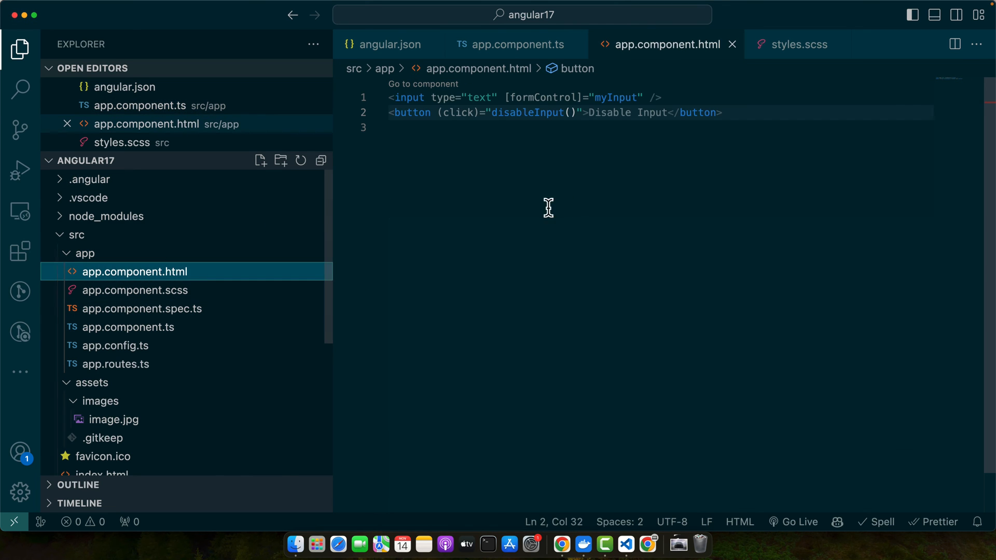
# Step: Wrap the template in a div with 100px padding and focus the input in Chrome
pyautogui.write('<div>')
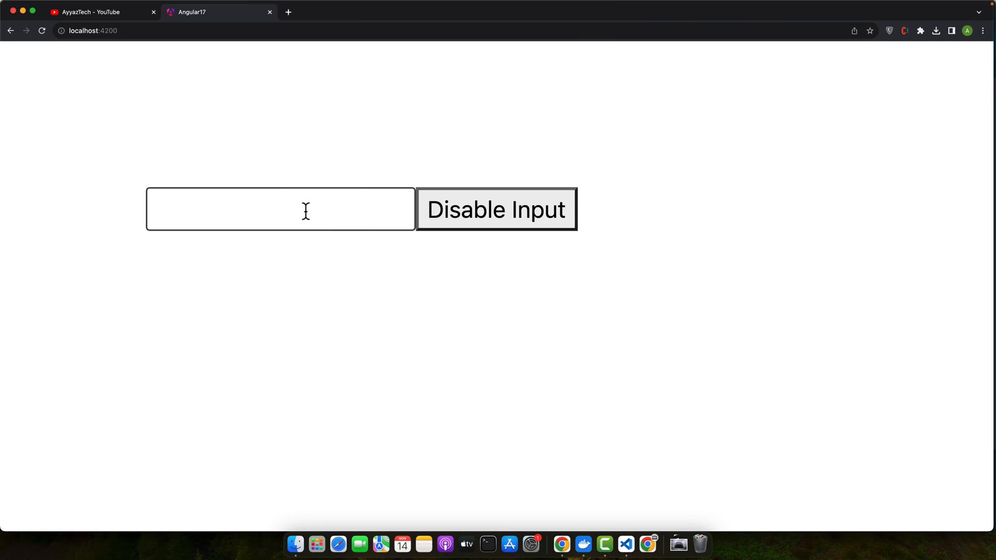
pyautogui.click(303, 224)
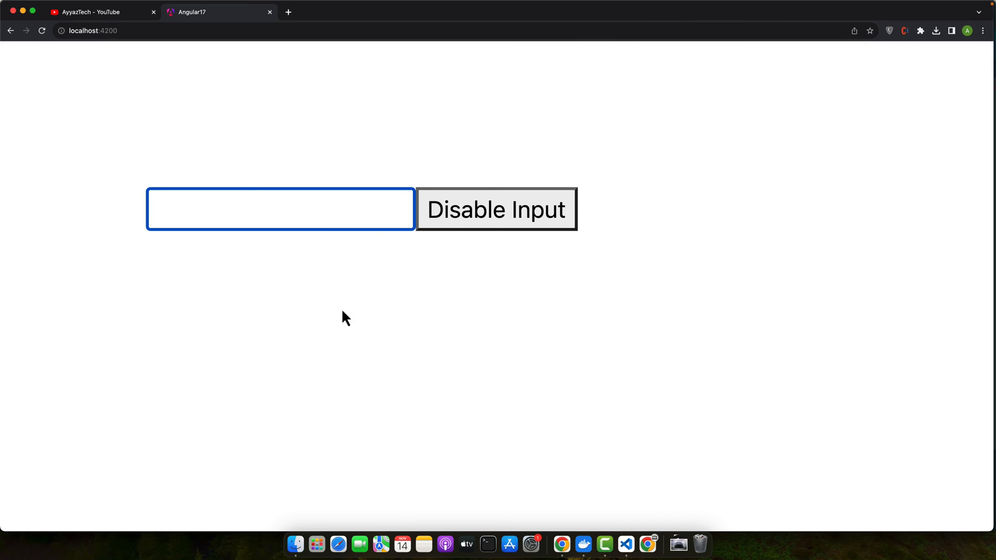
pyautogui.moveTo(390, 232)
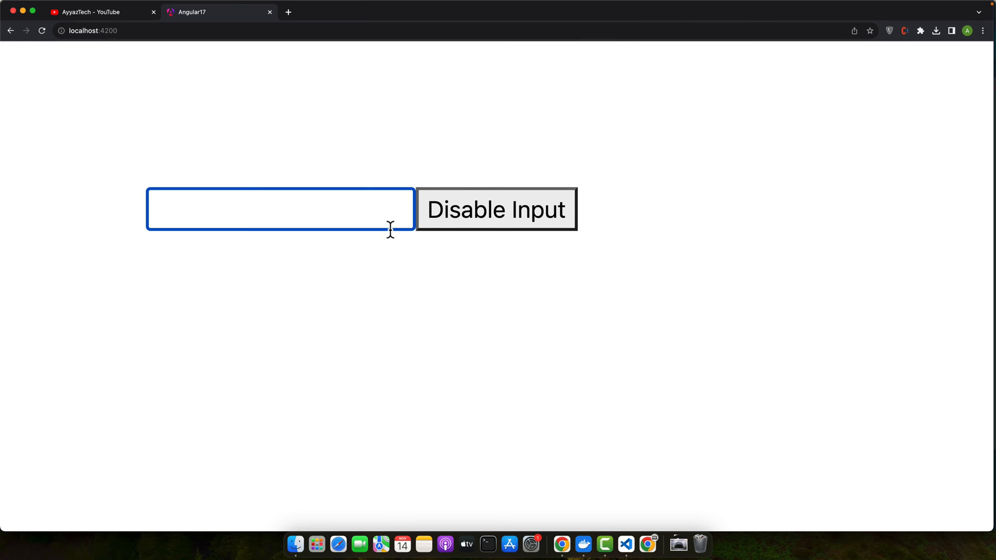
pyautogui.click(498, 209)
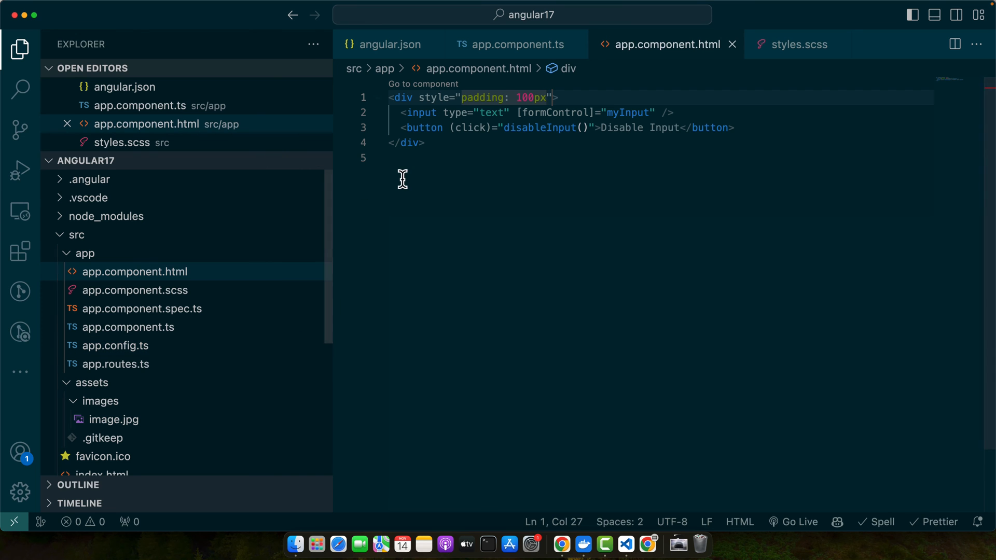
# Step: Duplicate the button as Enable Input with enableInput calling this.myInput.enable(), then test in Chrome
pyautogui.click(757, 128)
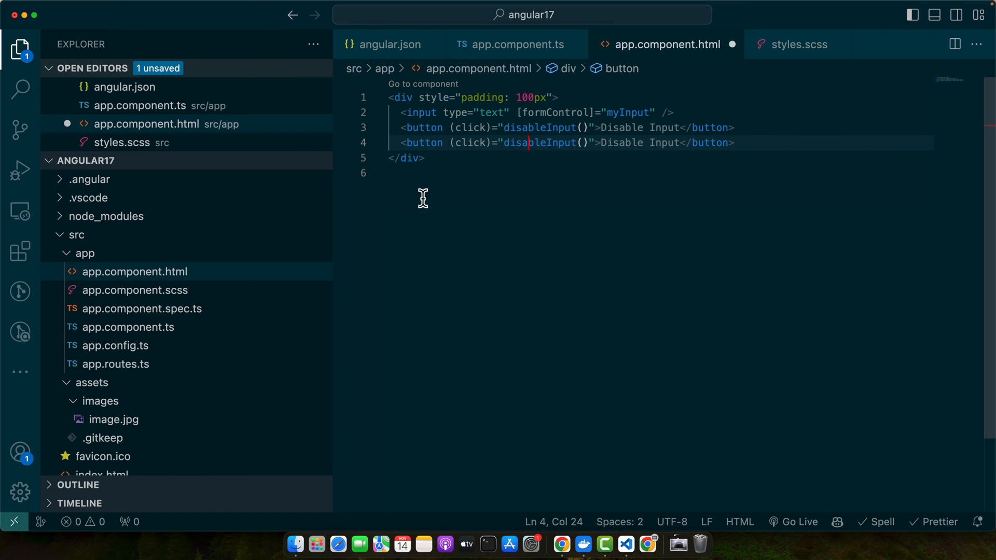
pyautogui.click(515, 44)
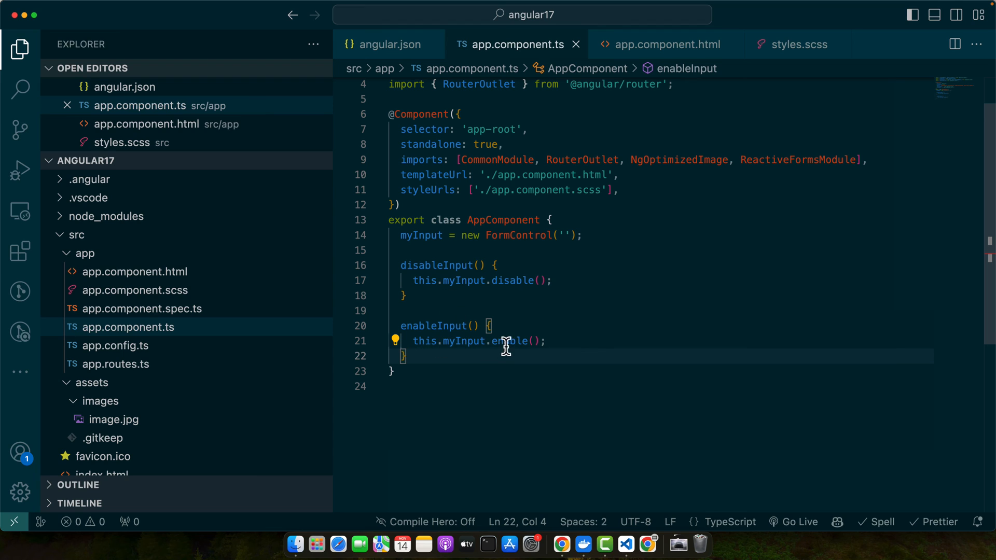
pyautogui.doubleClick(508, 340)
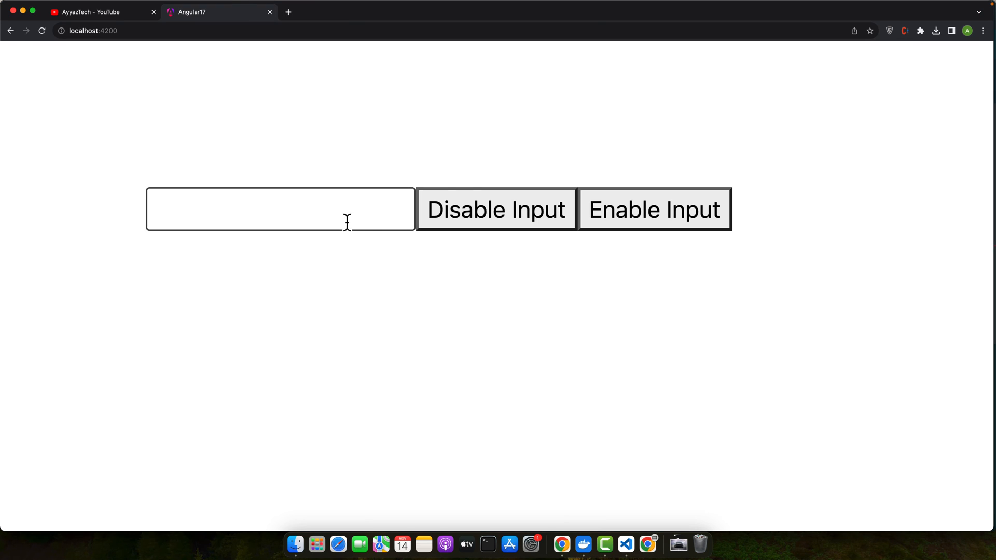
pyautogui.click(499, 209)
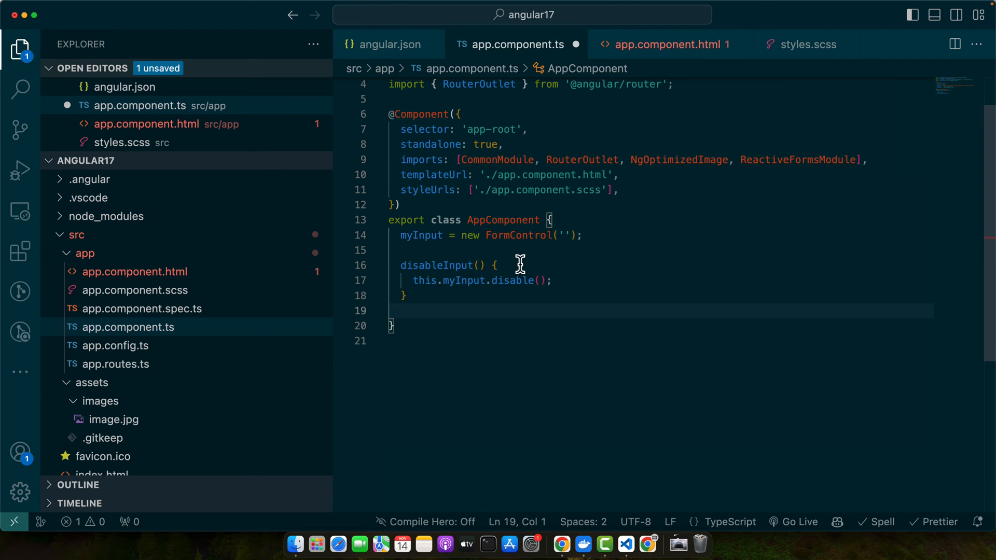
# Step: Add if (this.myInput.disabled) enable else disable logic, rename the method to toggleInputDisable, and move to the template to update its handler
pyautogui.write('if(m)')
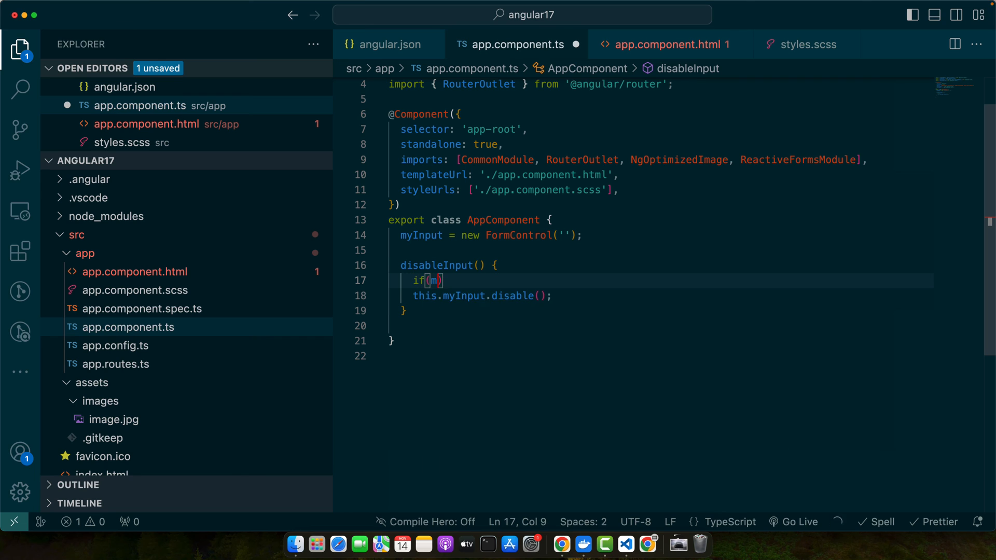
pyautogui.write('this.myInput.disabled')
pyautogui.write('this.myInput.enable();')
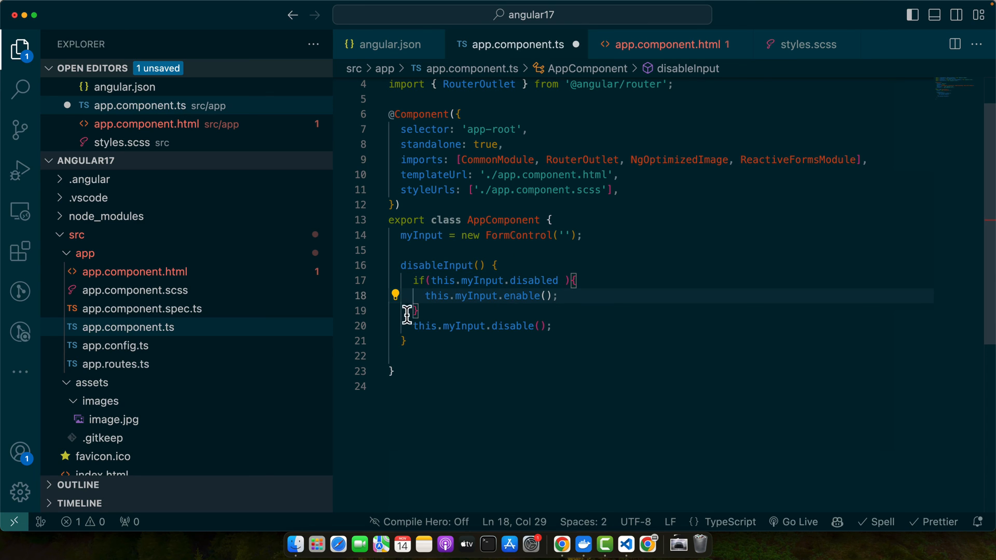
pyautogui.write('else ')
pyautogui.press('Enter')
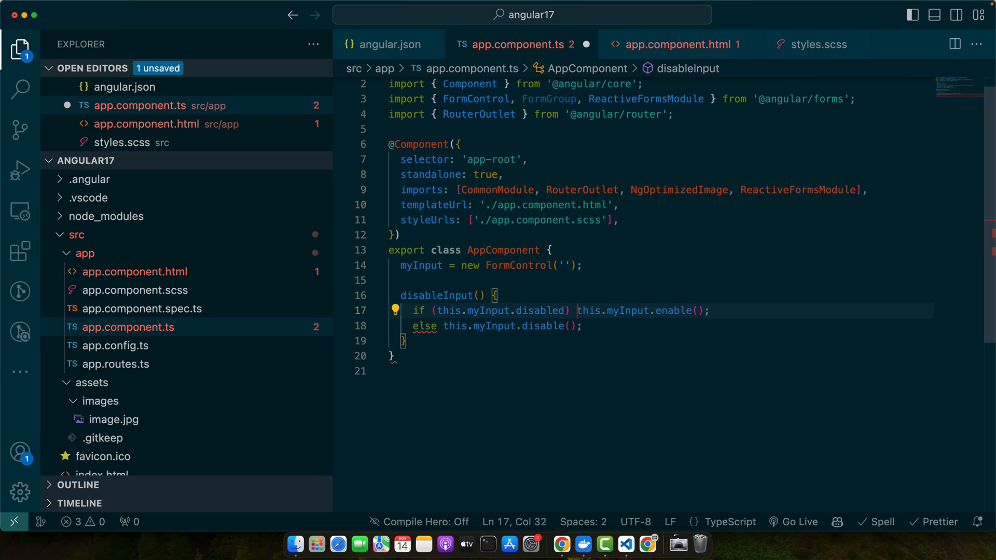
pyautogui.write('toggleI')
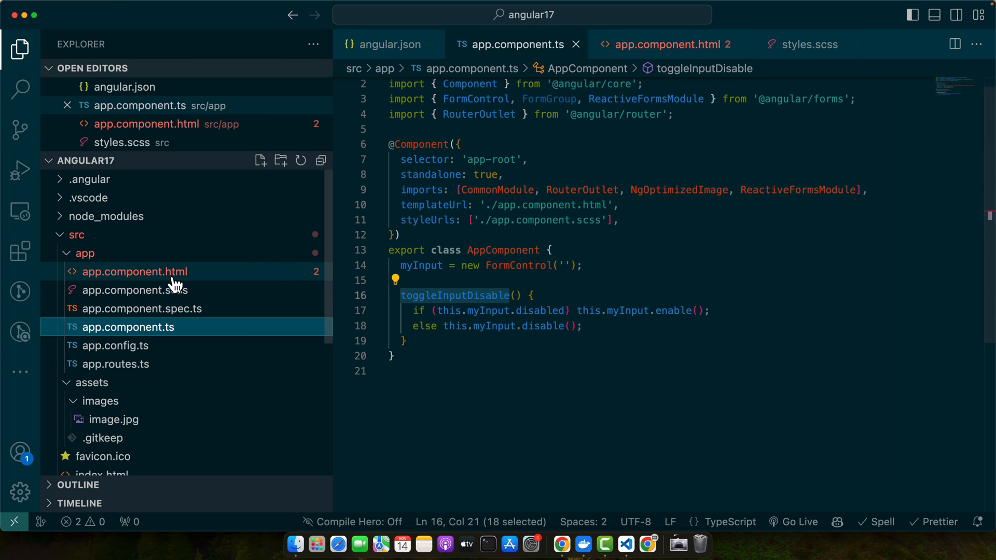
pyautogui.click(666, 44)
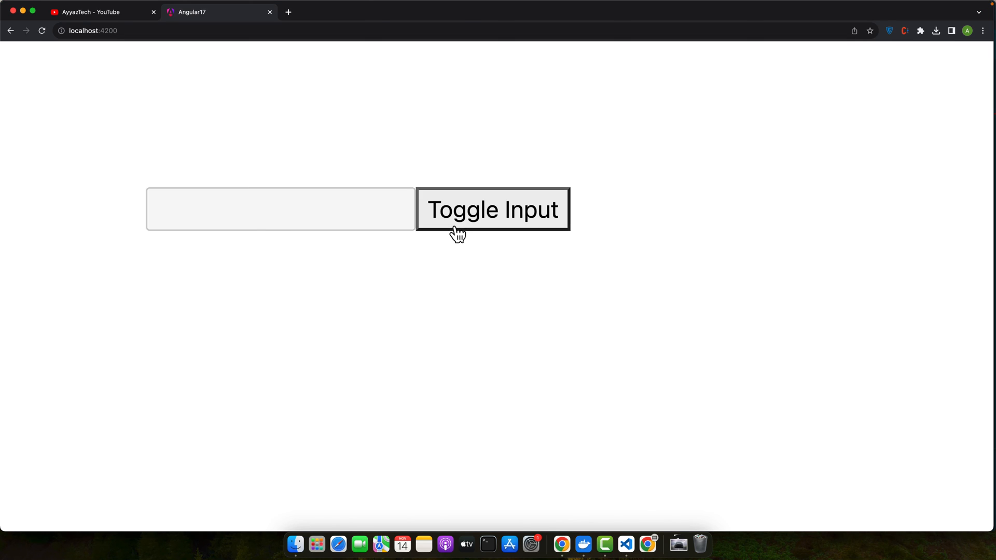
pyautogui.moveTo(337, 213)
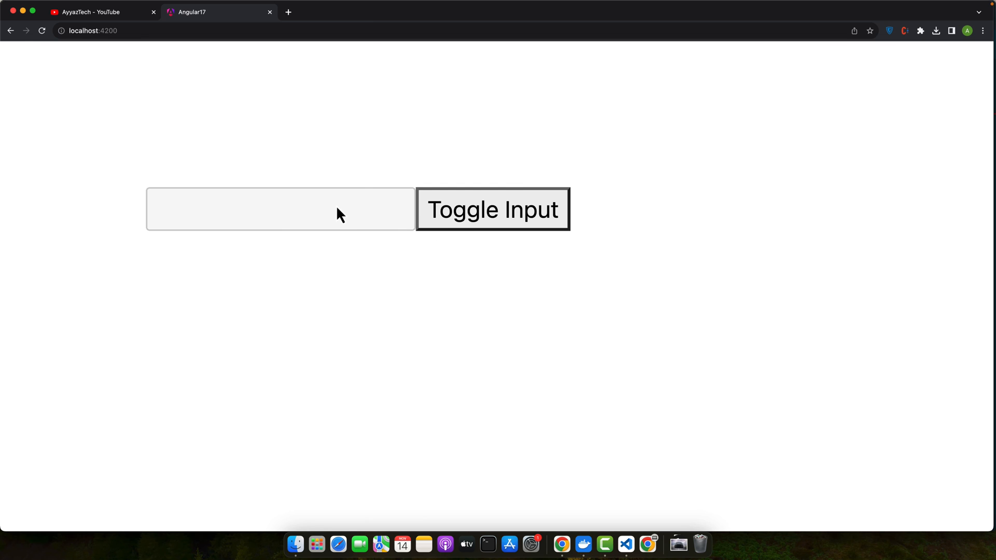